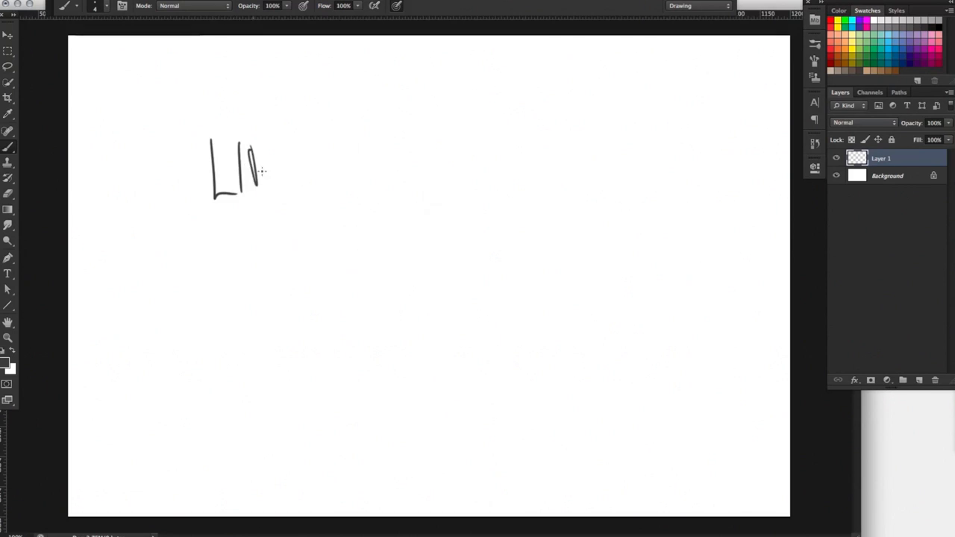
- Hand-letter LINEARS VS MAC ART at upper left with a sweeping stroke beneath it
left_click_drag(261, 157, 365, 157)
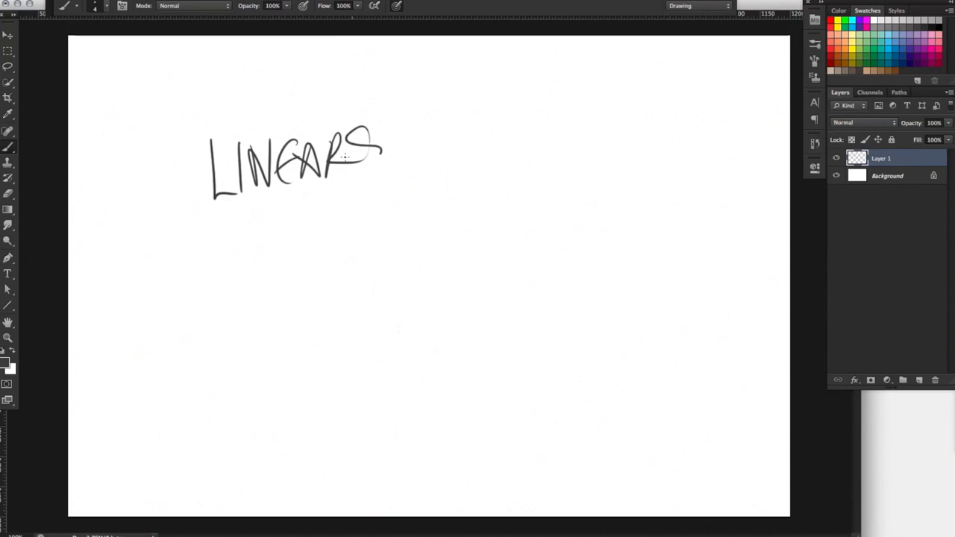
left_click_drag(269, 224, 313, 257)
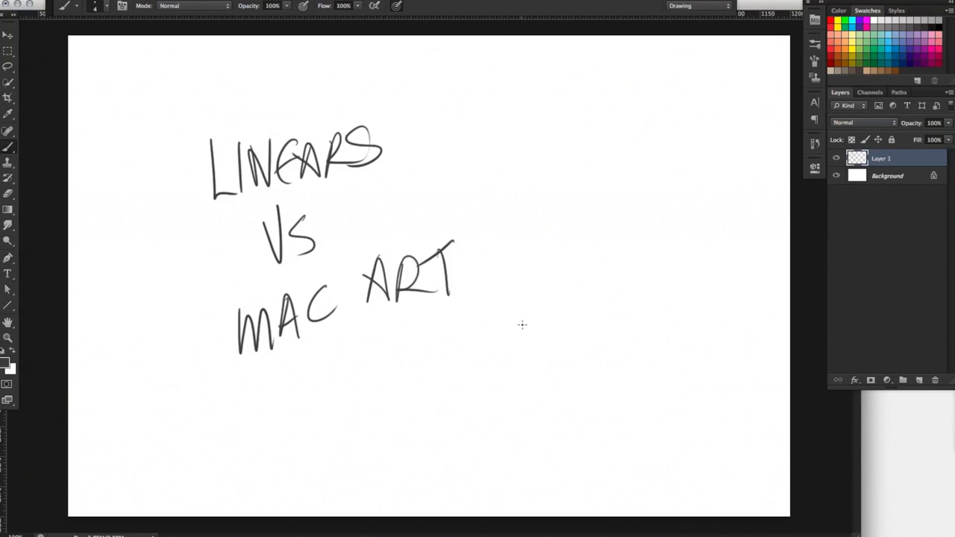
left_click_drag(212, 433, 519, 325)
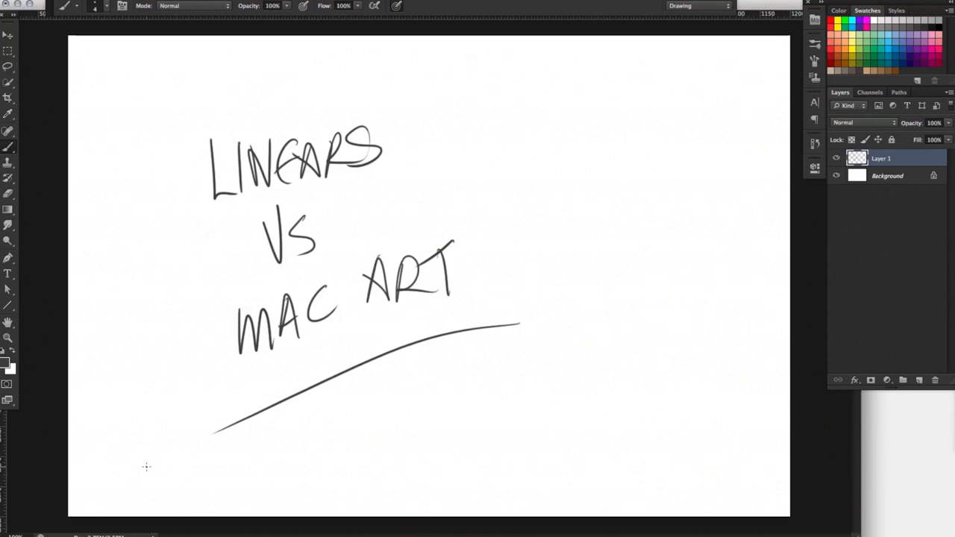
left_click_drag(574, 156, 690, 321)
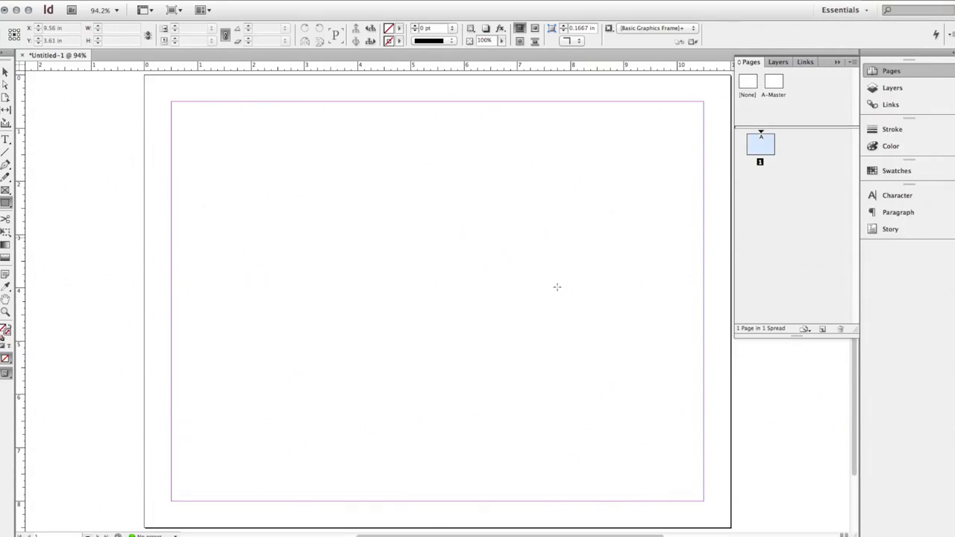
- Draw a rectangular frame on the left half of the page and fill it black
left_click(7, 203)
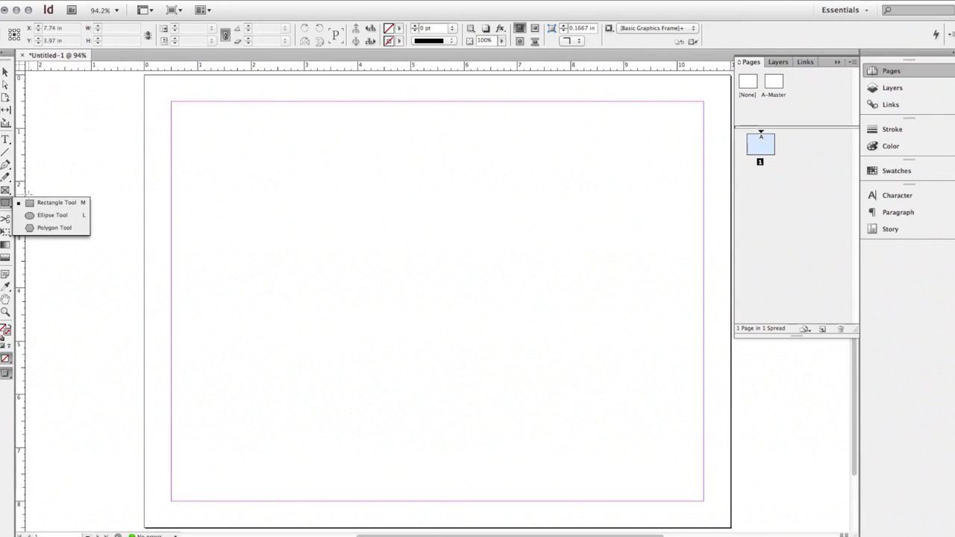
left_click_drag(245, 184, 403, 369)
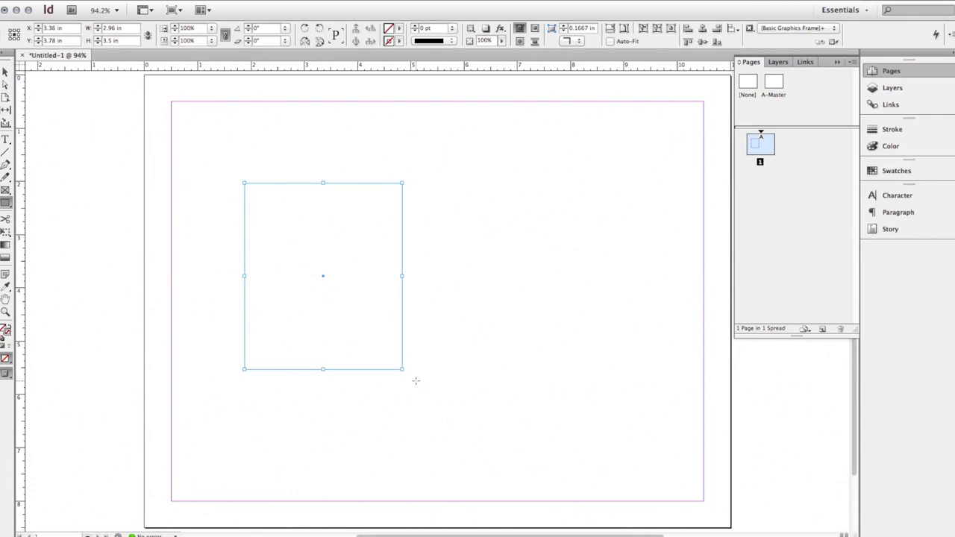
mouse_move(445, 137)
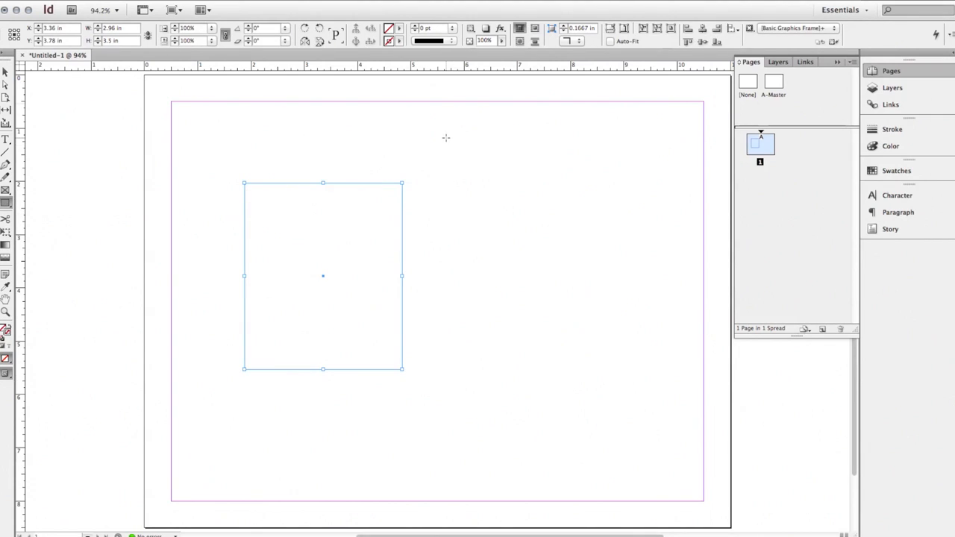
left_click(890, 146)
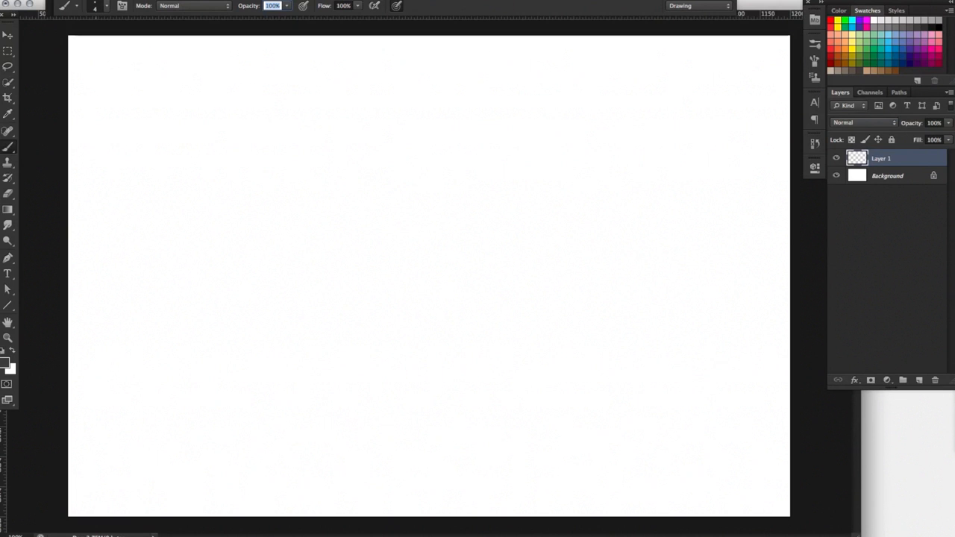
left_click(11, 35)
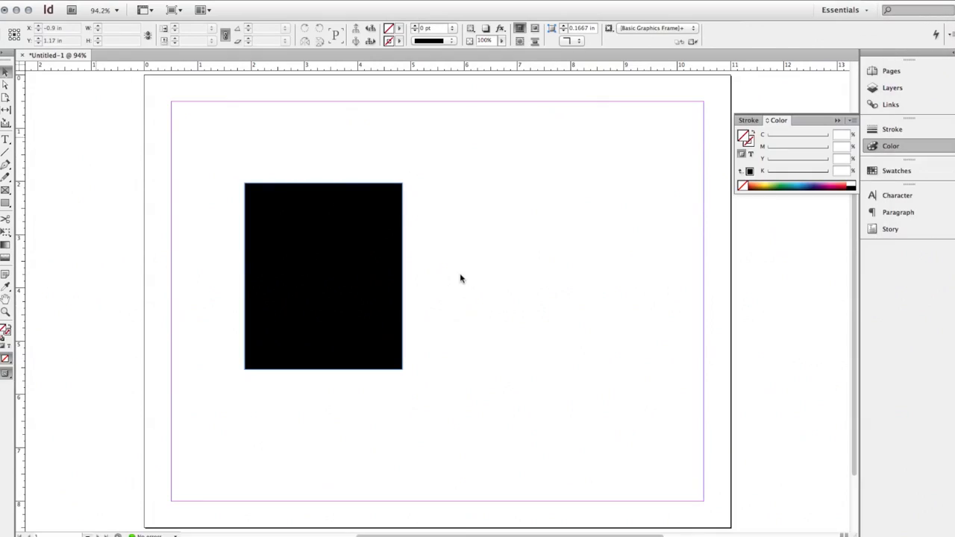
- Draw a wide rectangle across the top of the page, then delete the shapes to empty the page
left_click(323, 276)
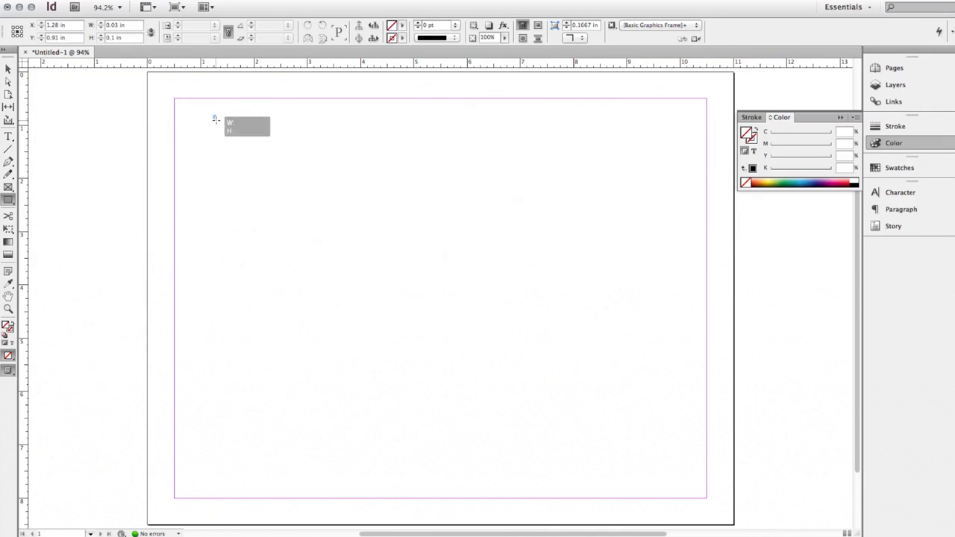
left_click_drag(215, 116, 425, 356)
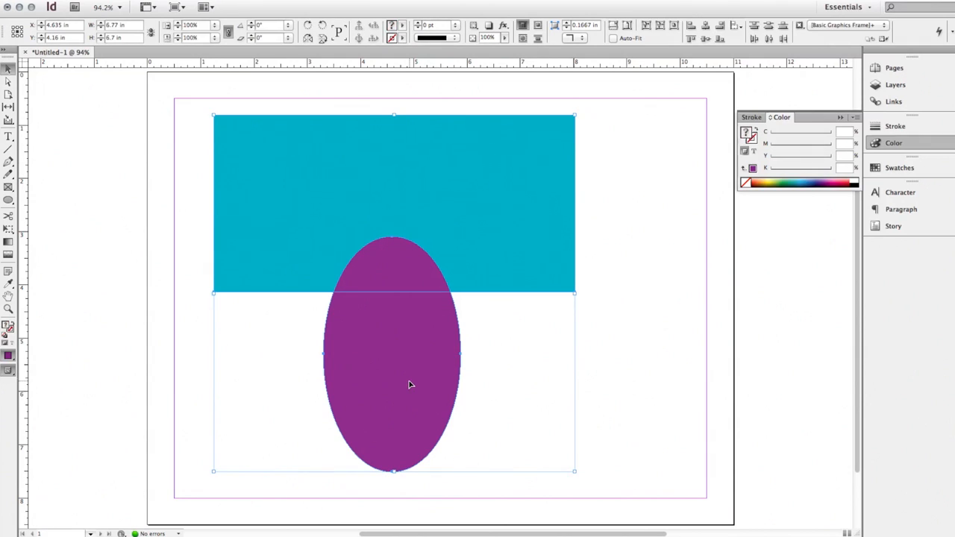
key("Delete")
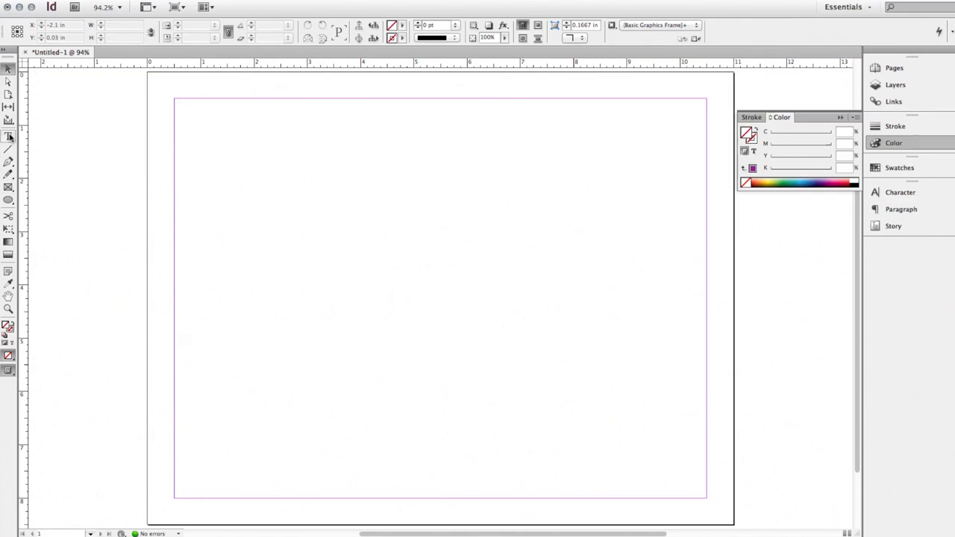
left_click(9, 137)
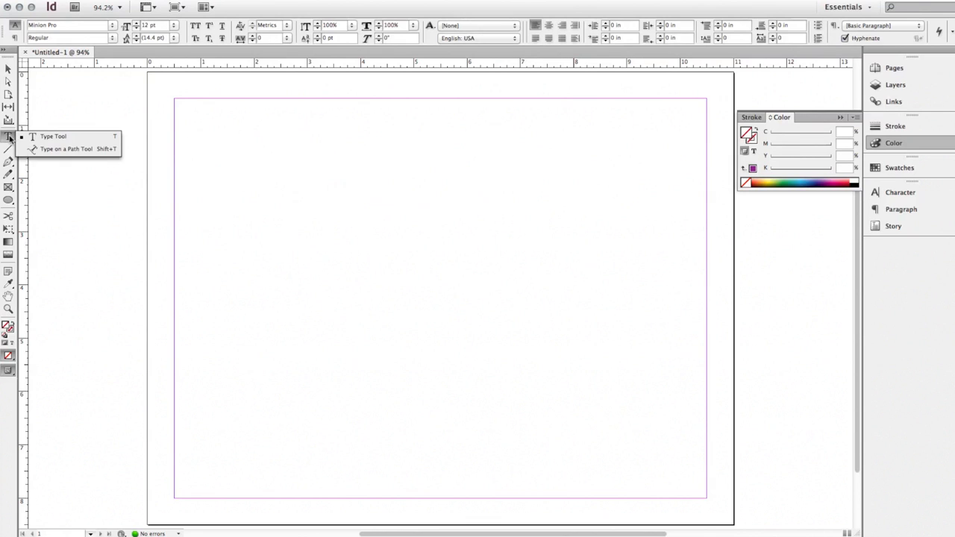
mouse_move(43, 153)
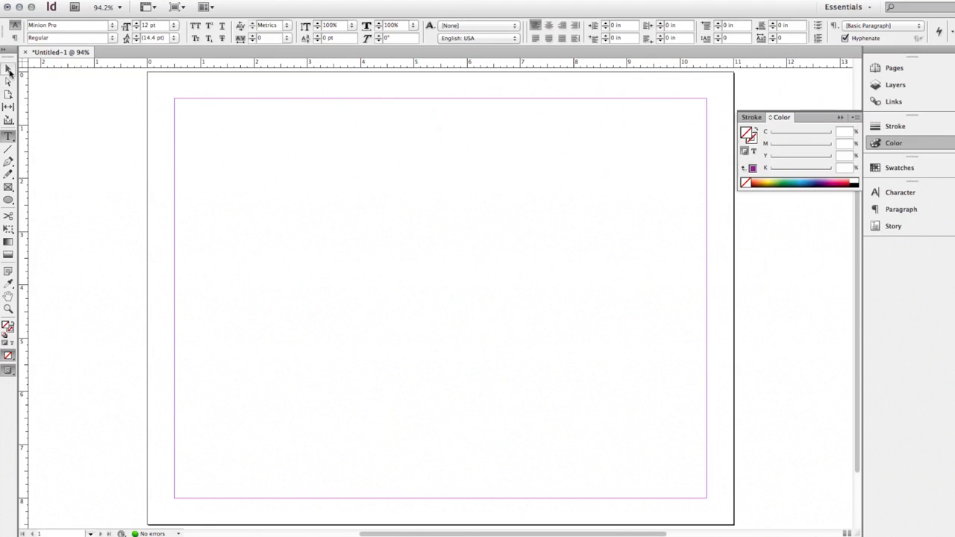
left_click(9, 203)
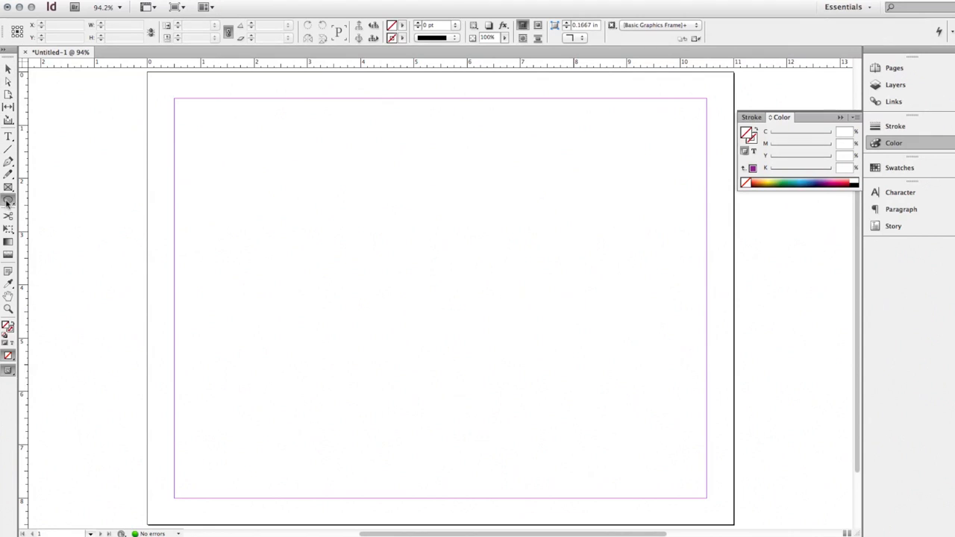
left_click(9, 201)
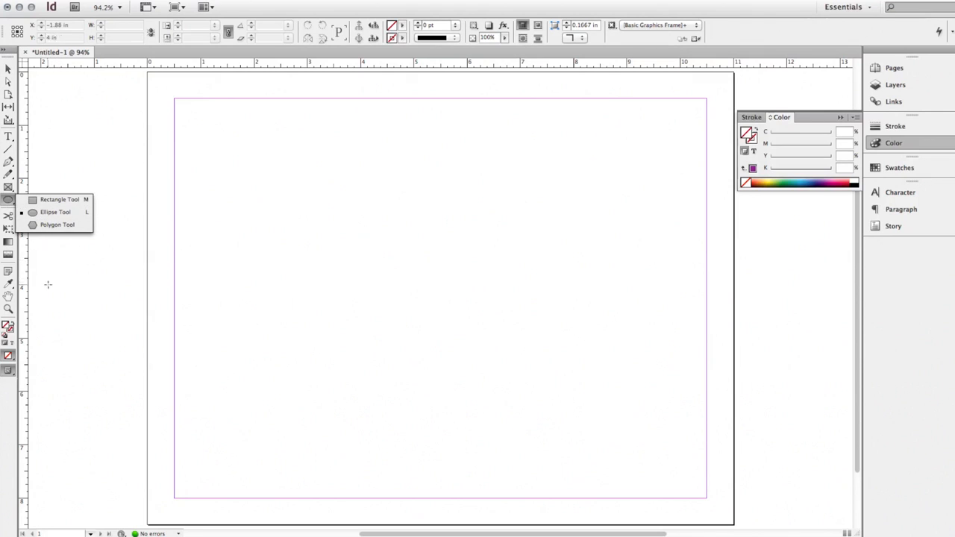
mouse_move(8, 68)
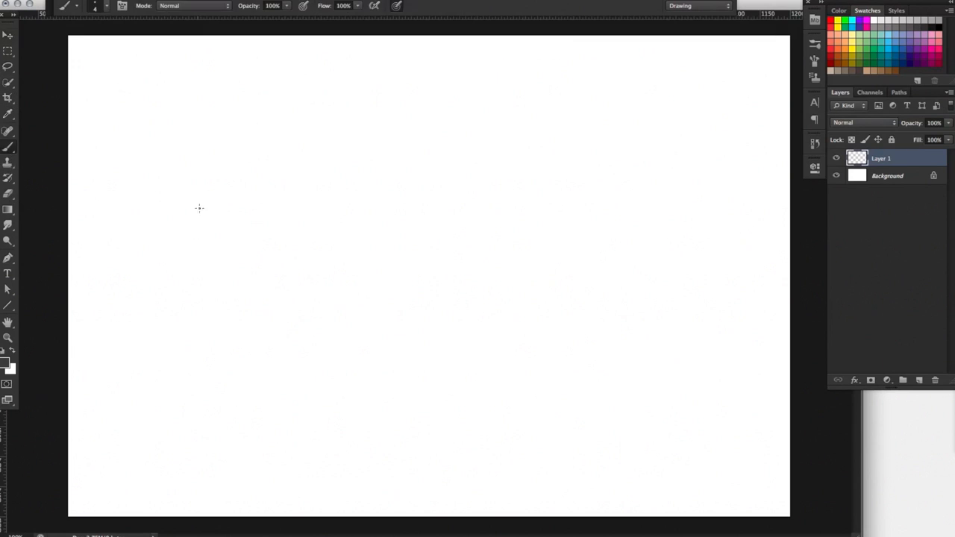
mouse_move(147, 175)
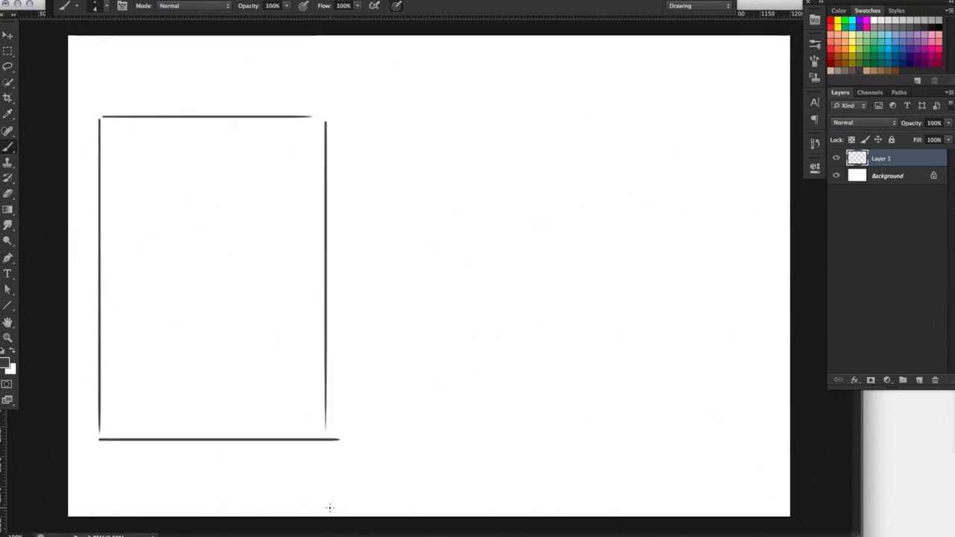
mouse_move(259, 173)
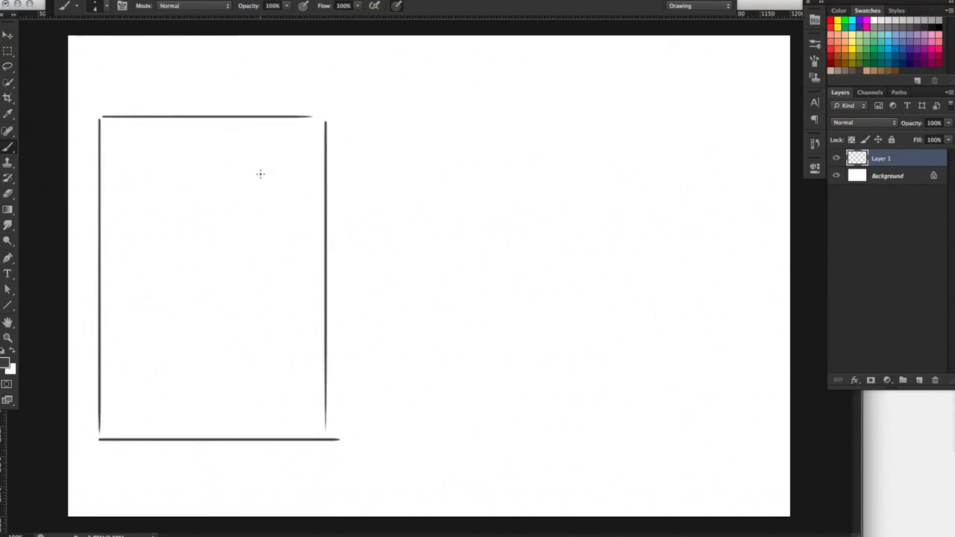
mouse_move(241, 277)
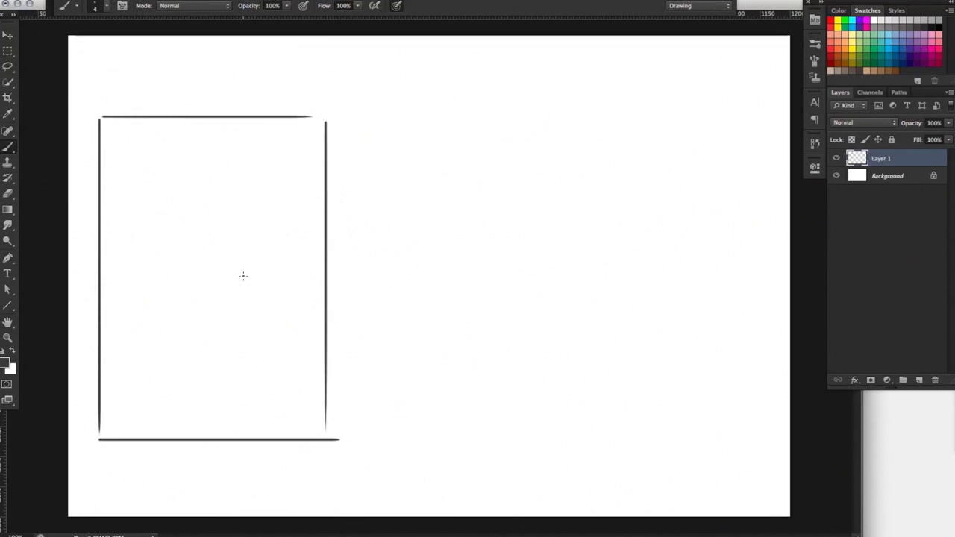
mouse_move(122, 160)
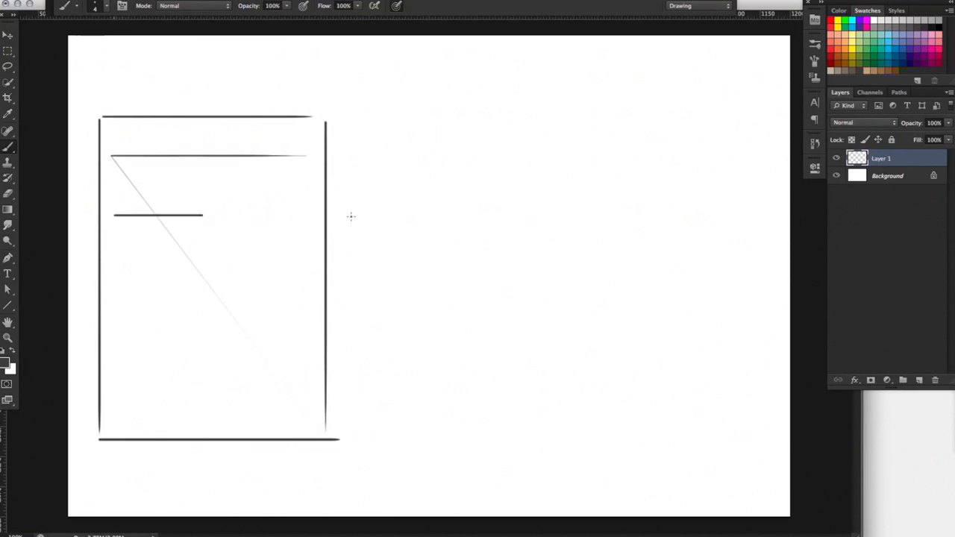
- Hand-letter MY COOL HEADLINE on two lines across the top of the ad frame
left_click_drag(201, 222, 286, 224)
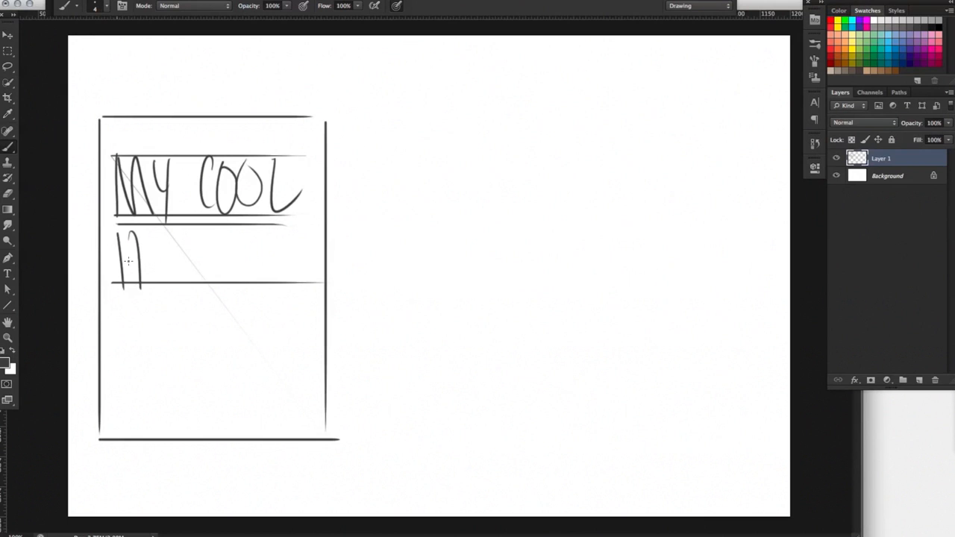
left_click_drag(120, 261, 269, 261)
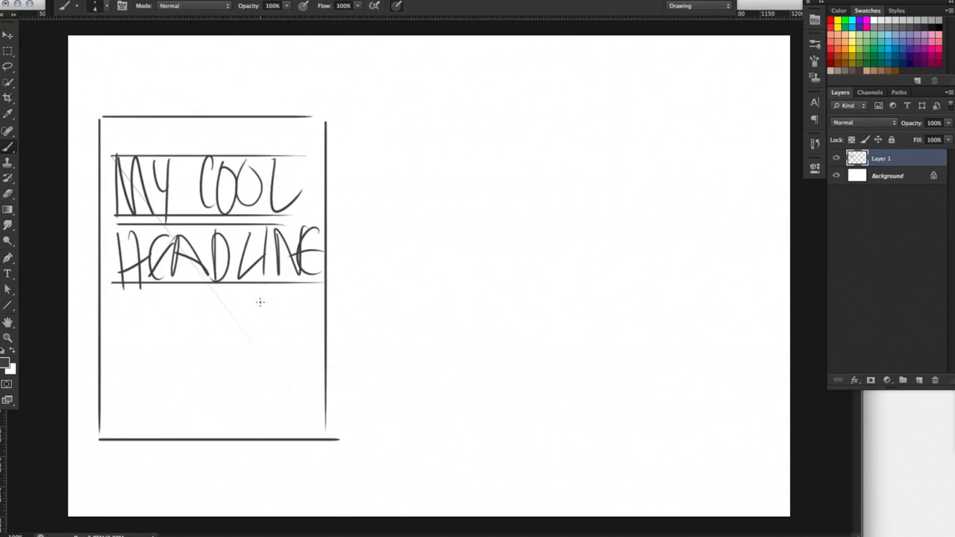
- Sketch a standing figure below the headline with a hatched ground band at the bottom
left_click_drag(257, 295, 276, 313)
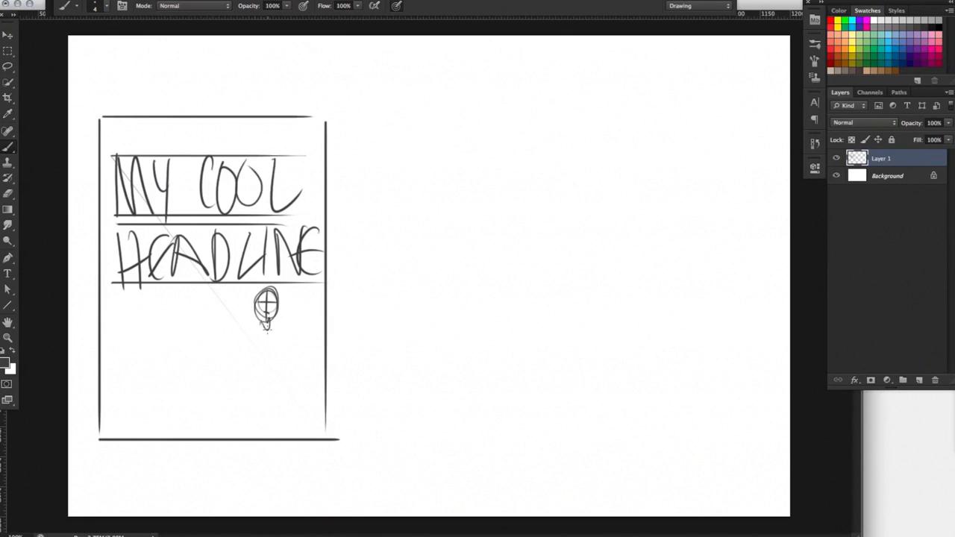
left_click_drag(267, 321, 267, 391)
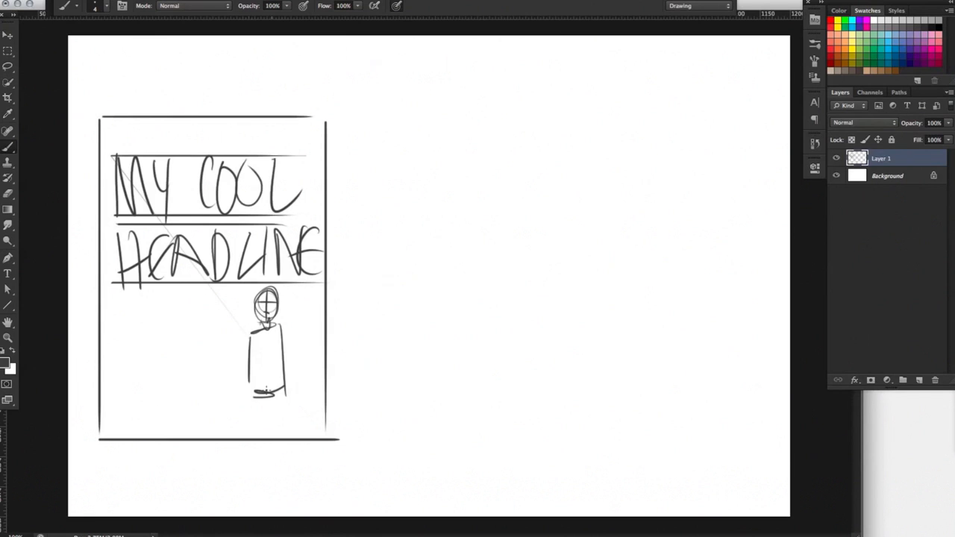
left_click_drag(246, 328, 224, 373)
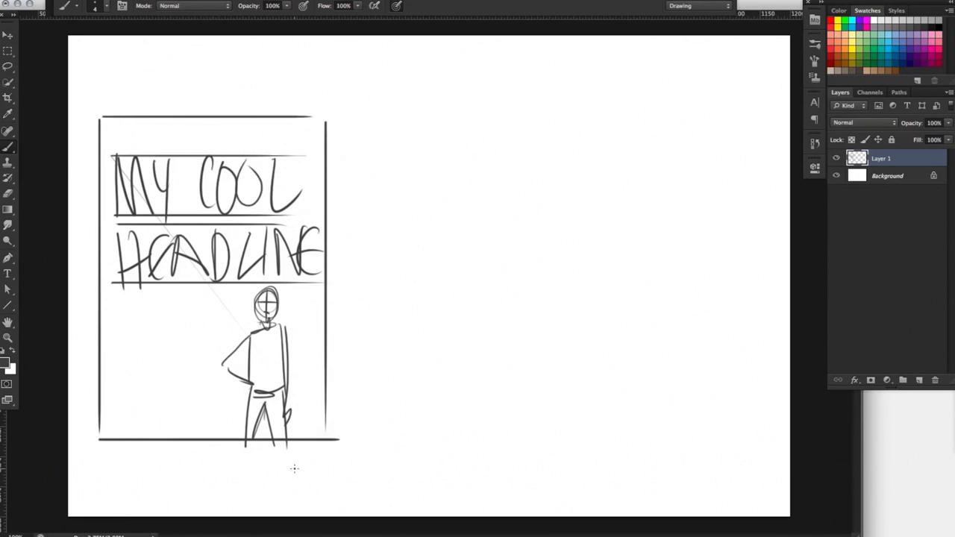
mouse_move(164, 405)
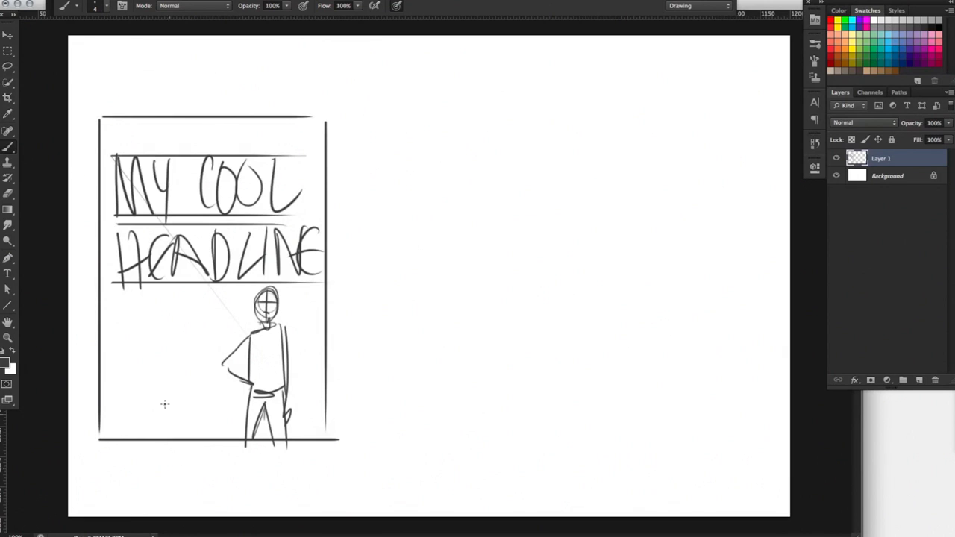
left_click_drag(112, 388, 224, 388)
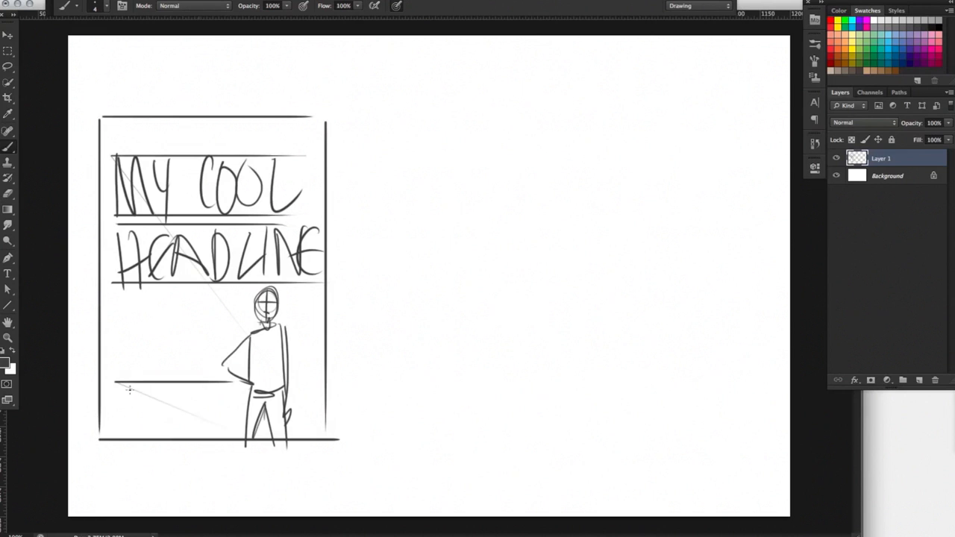
left_click_drag(116, 388, 226, 385)
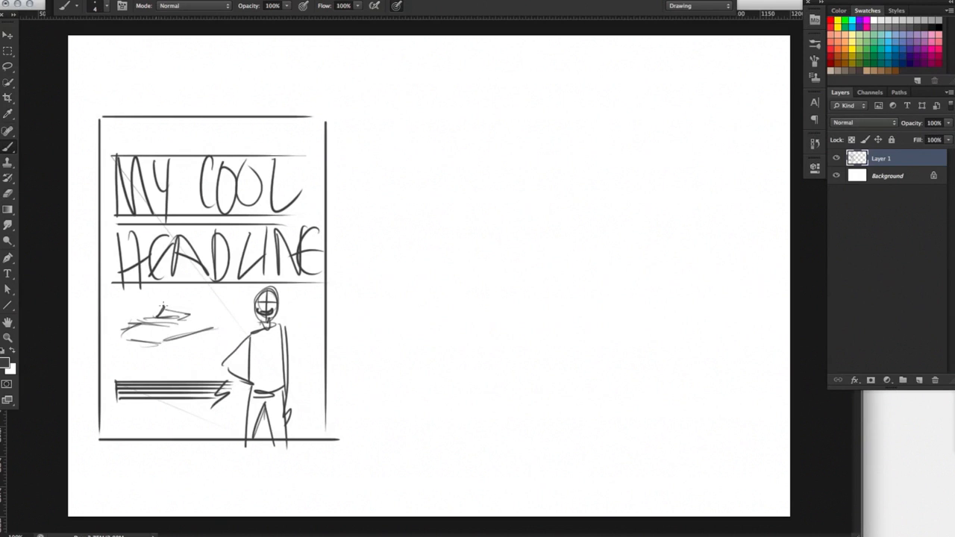
- Rough in a car shape to the left of the figure and detail it
left_click_drag(142, 308, 231, 321)
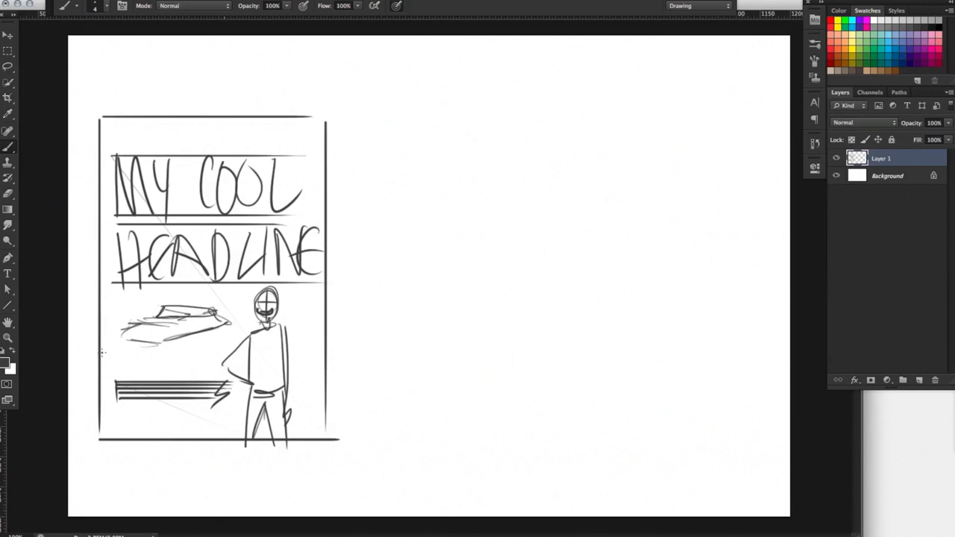
left_click_drag(157, 328, 209, 335)
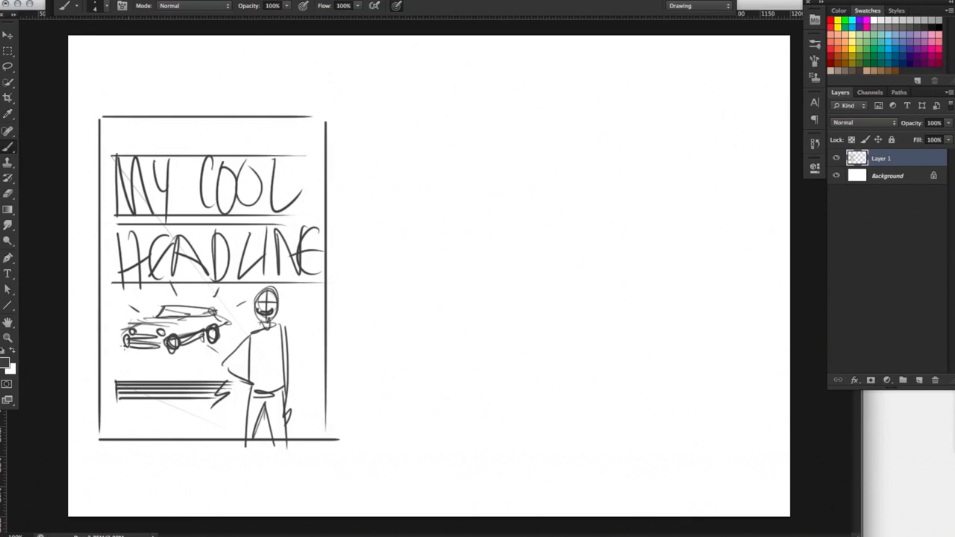
mouse_move(272, 346)
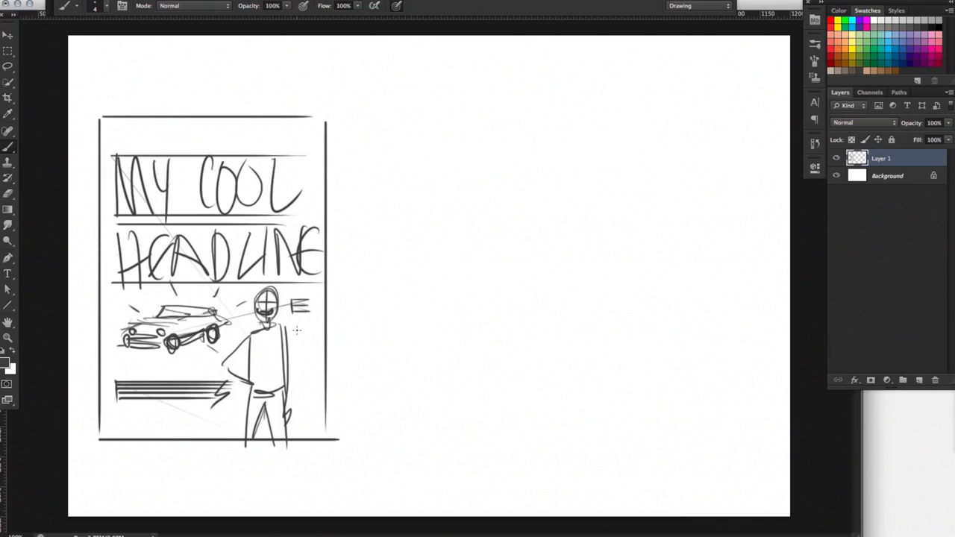
mouse_move(358, 338)
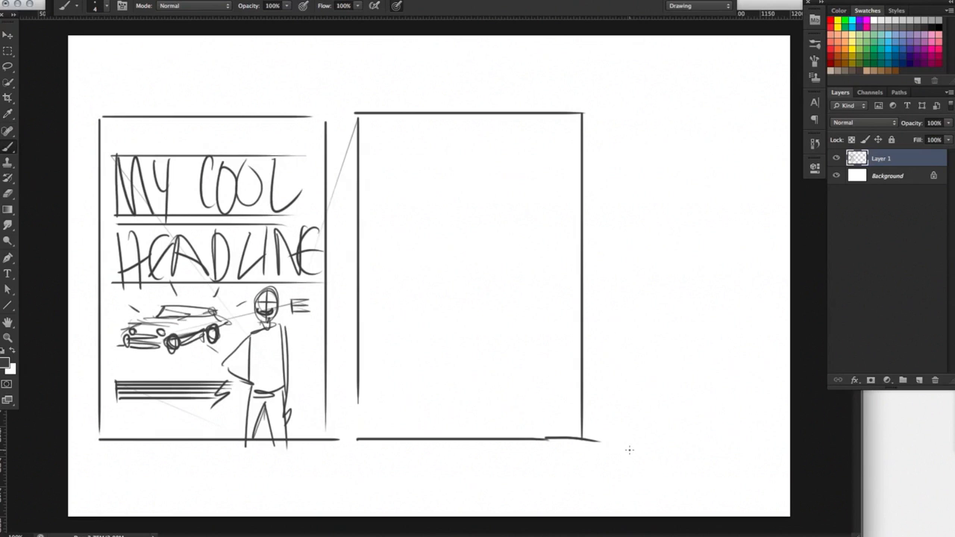
mouse_move(504, 197)
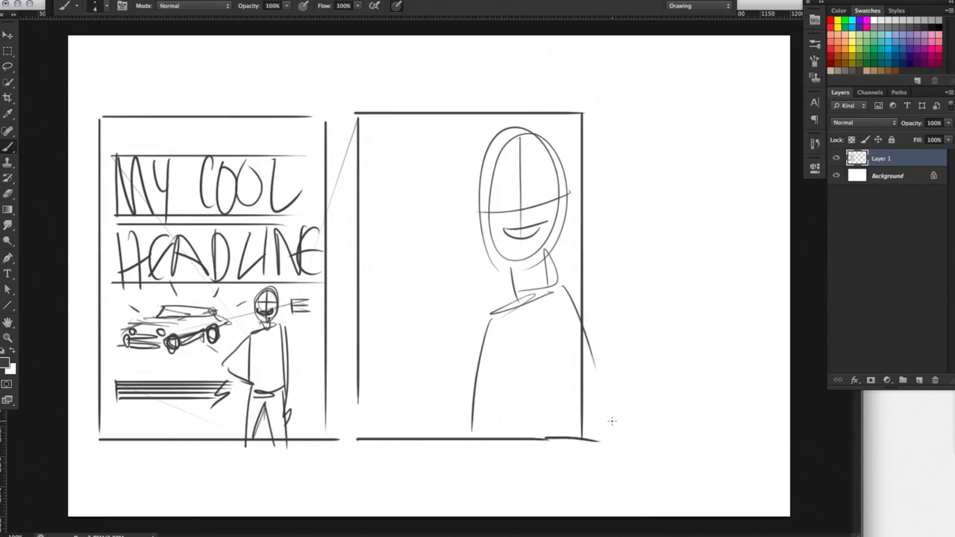
- Letter a small MY COOL HEADLINE in the second frame and sketch a small car beside the big figure
left_click_drag(373, 174, 440, 173)
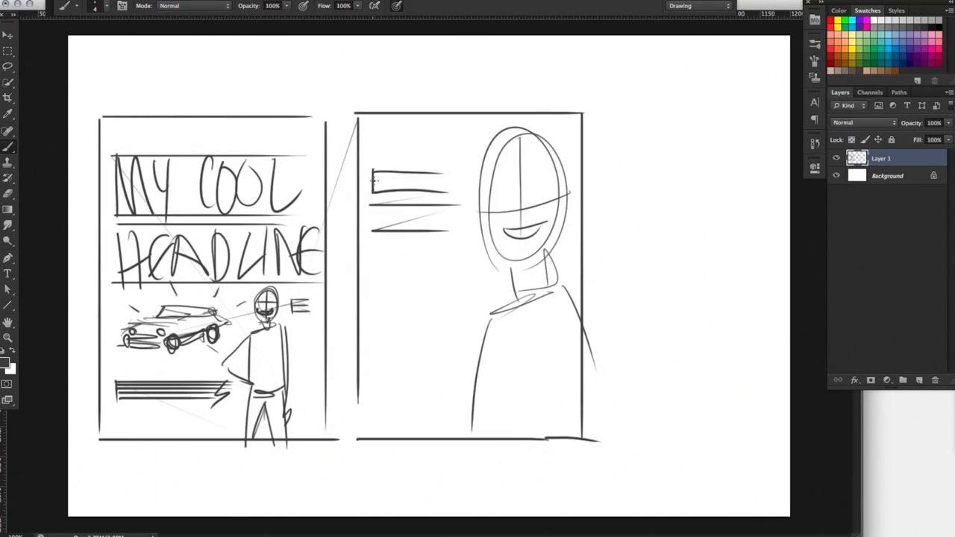
left_click_drag(371, 182, 445, 187)
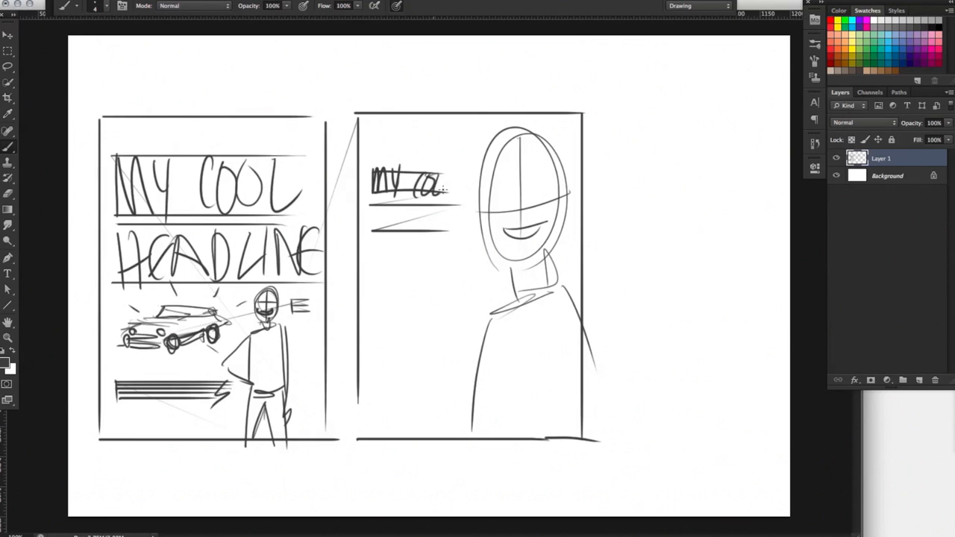
left_click_drag(370, 221, 403, 217)
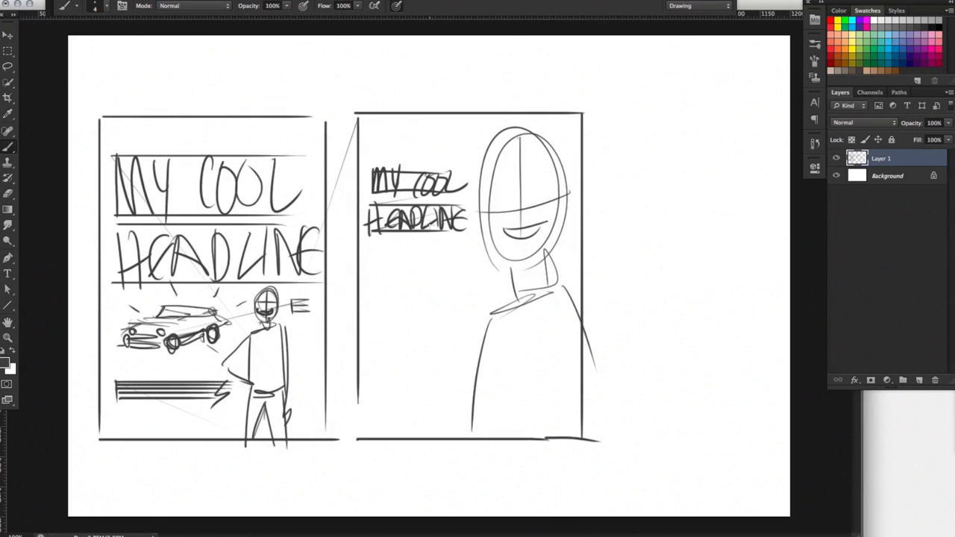
left_click_drag(385, 309, 455, 306)
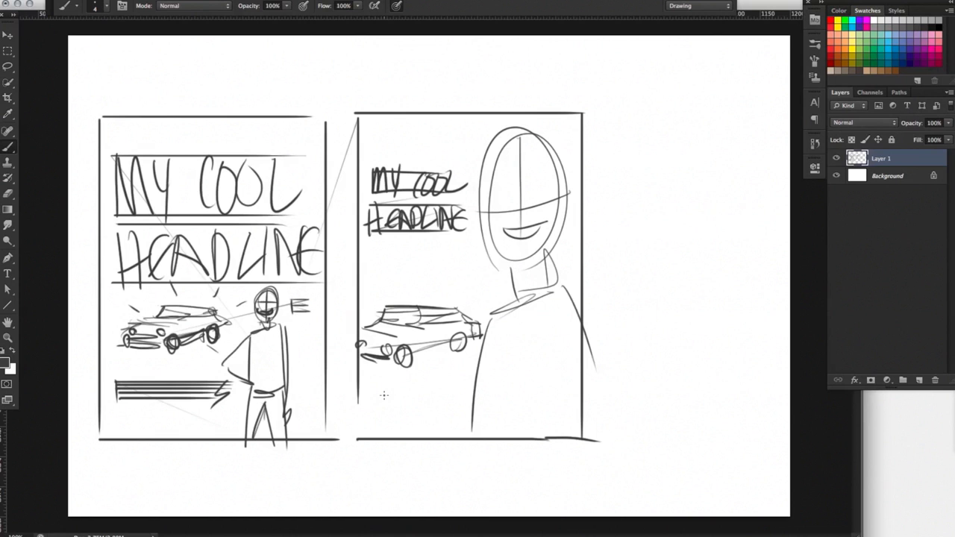
left_click_drag(365, 375, 430, 373)
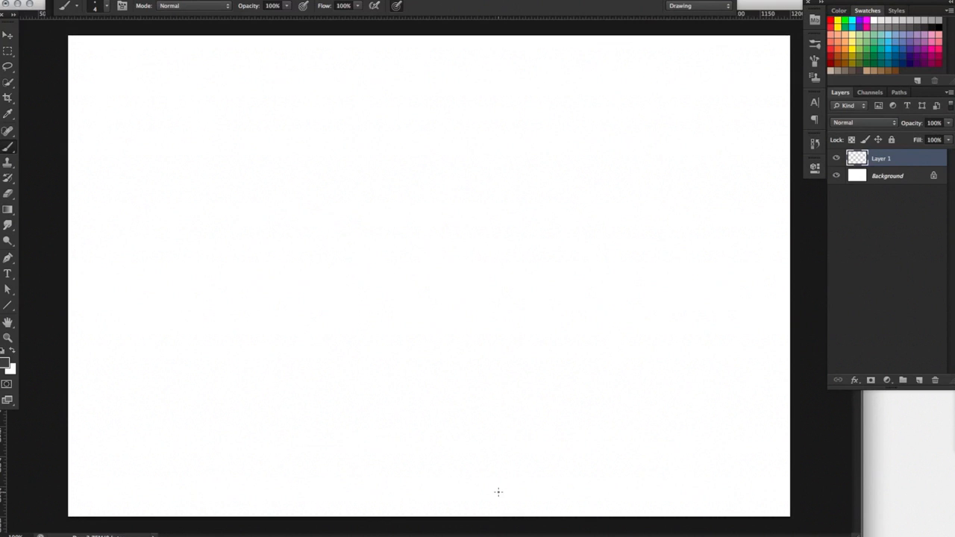
- Draw a new frame with a close-up car, ground lines and ruled headline lines near the bottom
left_click_drag(101, 93, 357, 93)
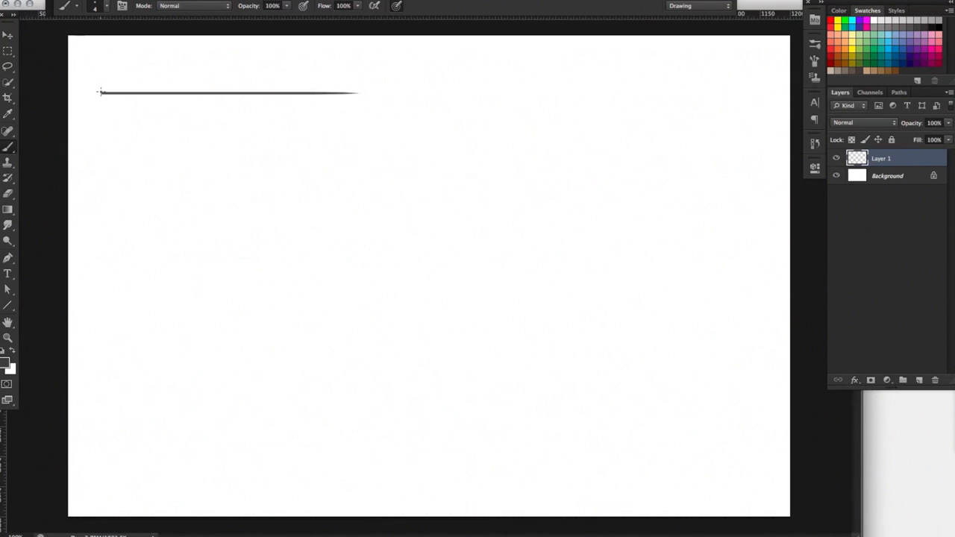
left_click_drag(101, 92, 101, 447)
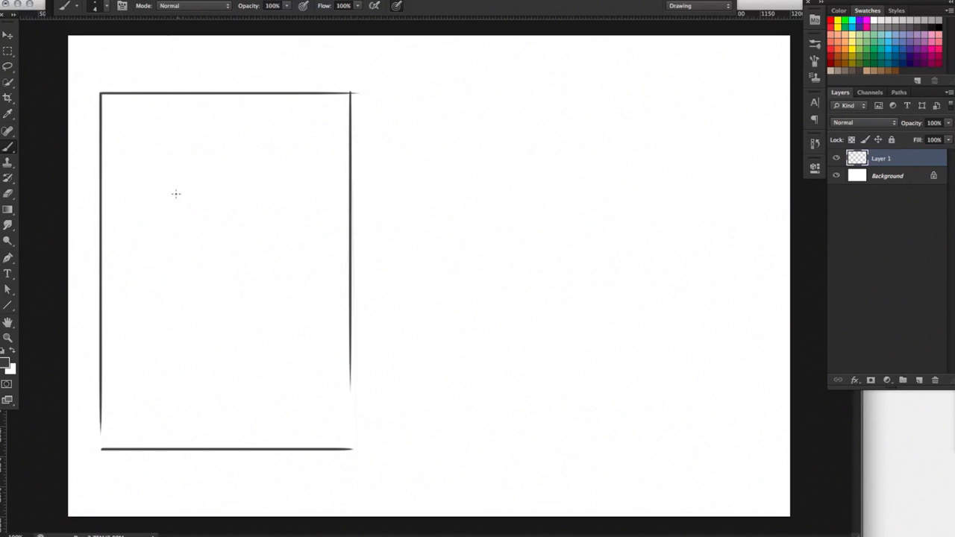
mouse_move(116, 197)
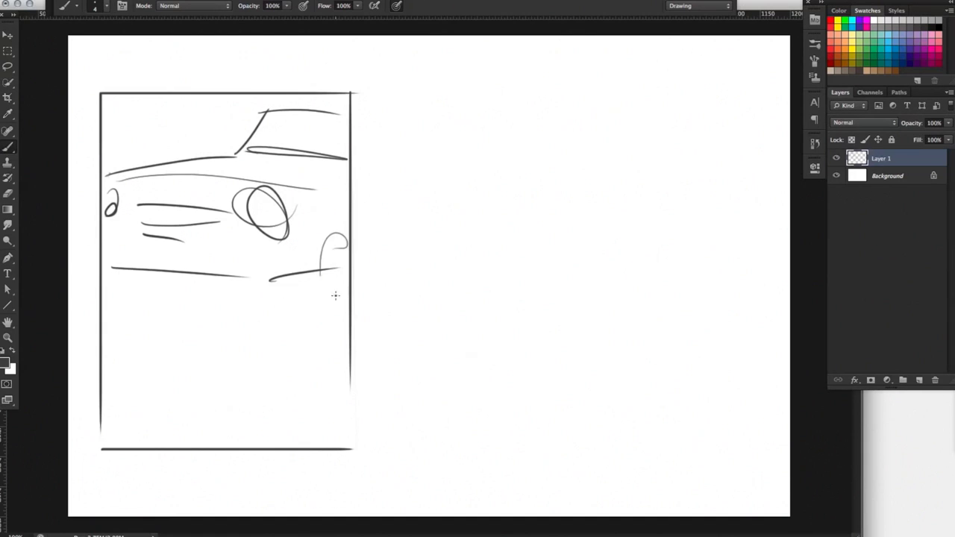
left_click_drag(134, 291, 241, 286)
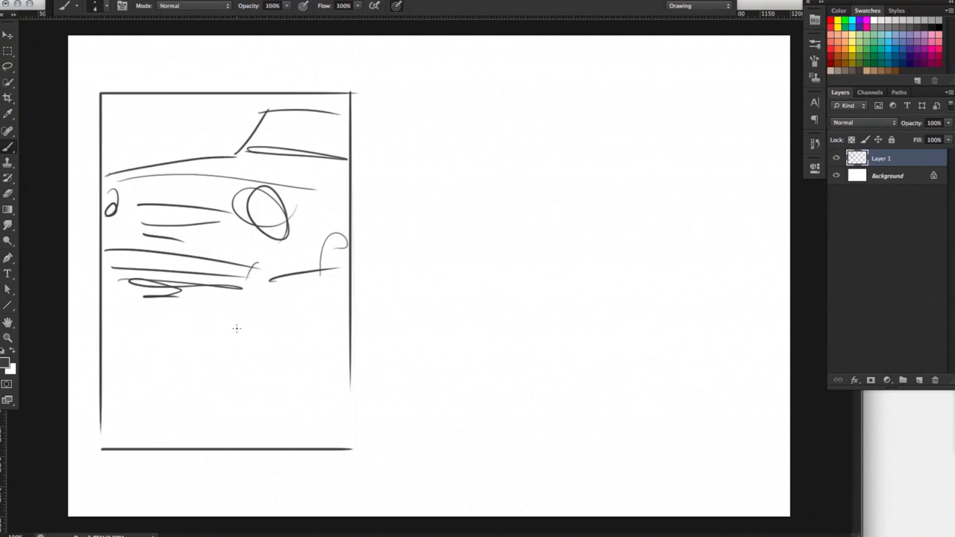
left_click_drag(328, 239, 344, 291)
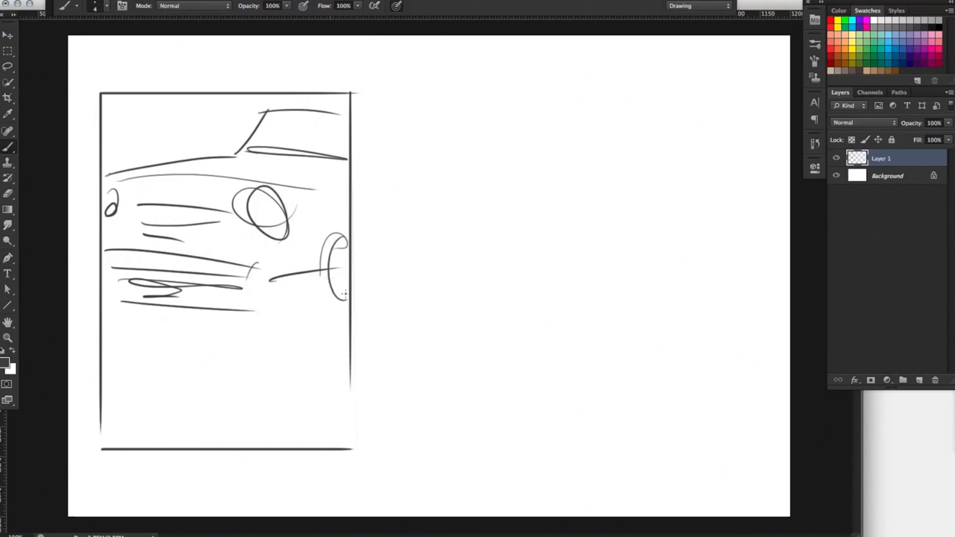
left_click_drag(328, 238, 343, 291)
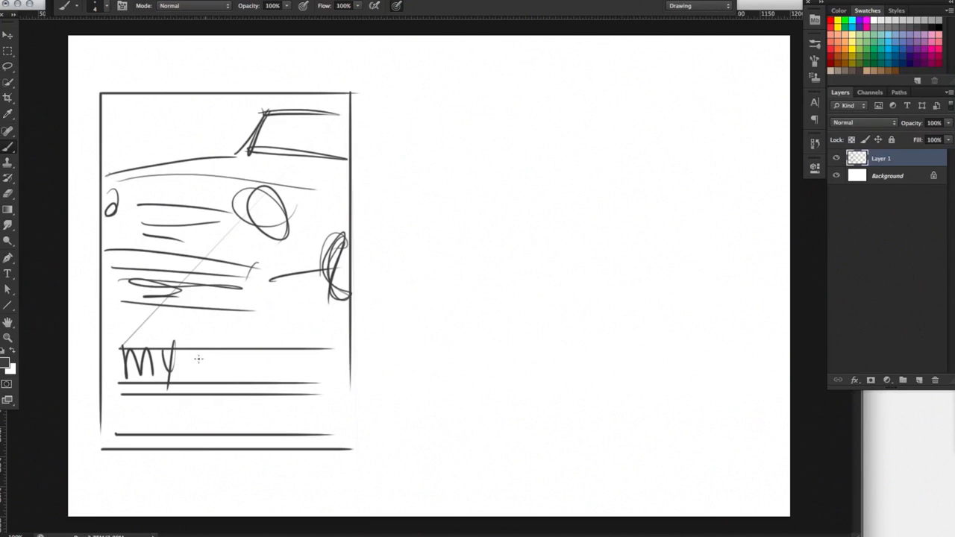
- Letter MY COOL HEADLINE on two lines at the bottom of the frame
left_click_drag(191, 365, 272, 366)
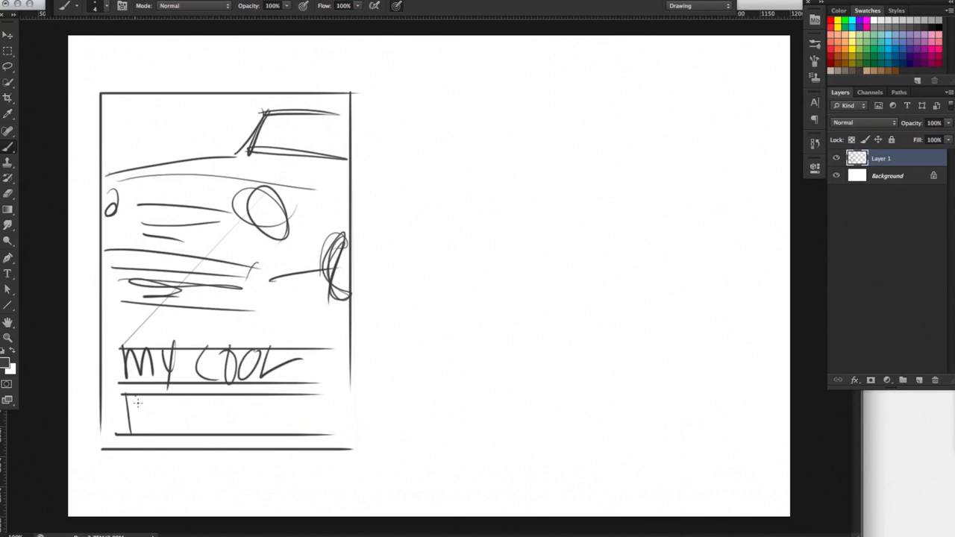
left_click_drag(123, 418, 251, 418)
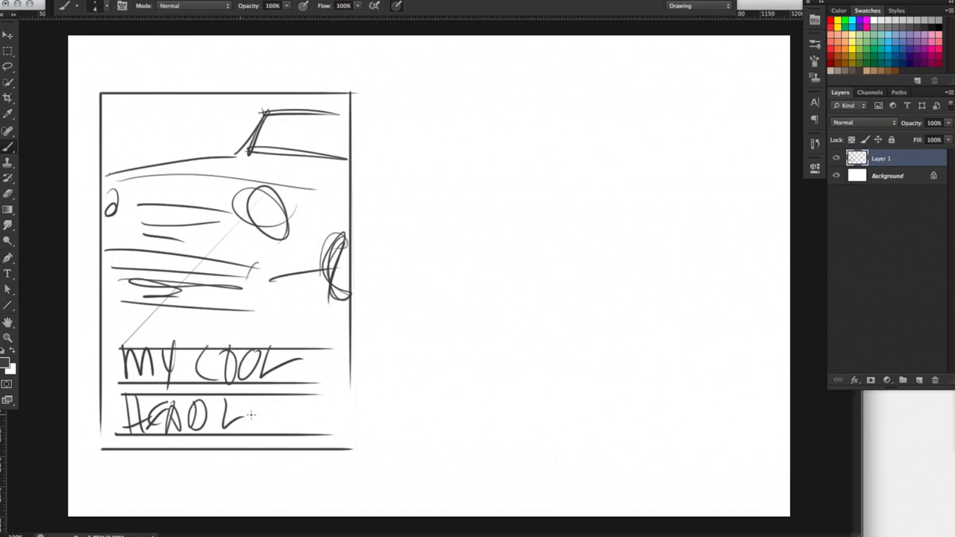
left_click_drag(246, 415, 306, 418)
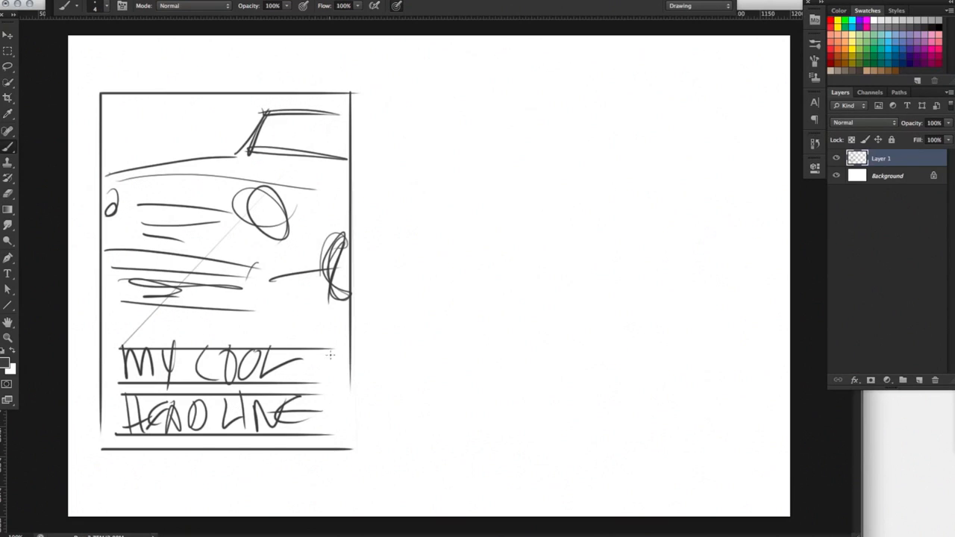
- Sketch a tiny figure with head, face and body beside the headline
left_click_drag(321, 363, 332, 365)
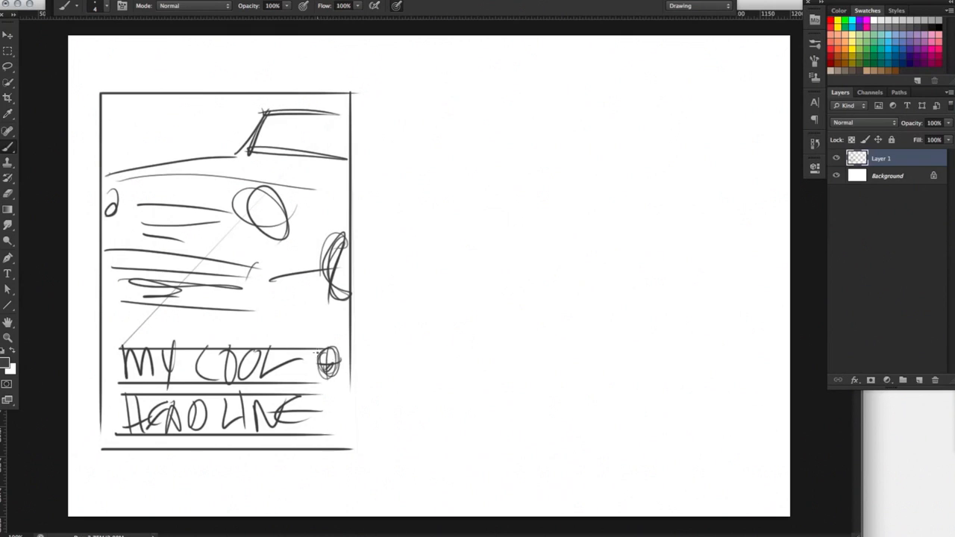
left_click_drag(326, 366, 336, 385)
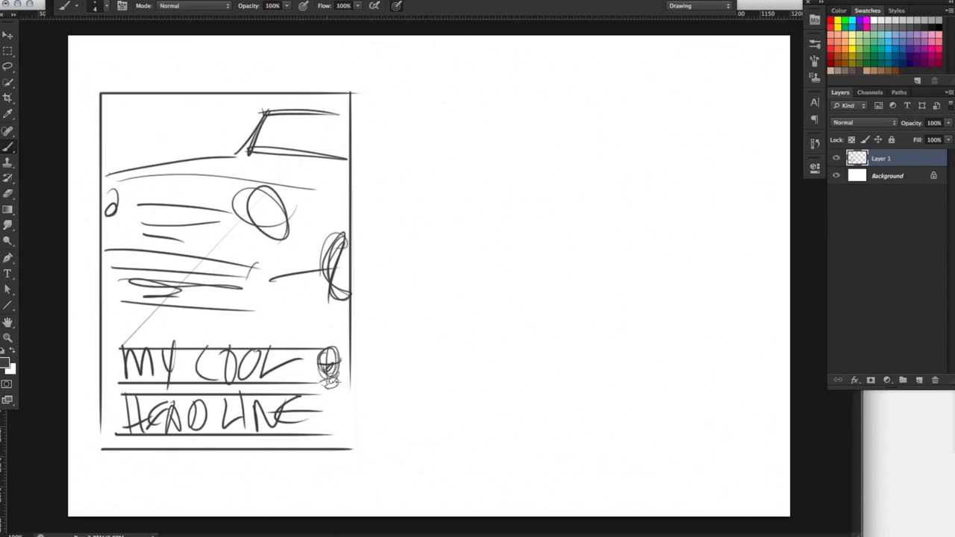
left_click_drag(321, 388, 306, 433)
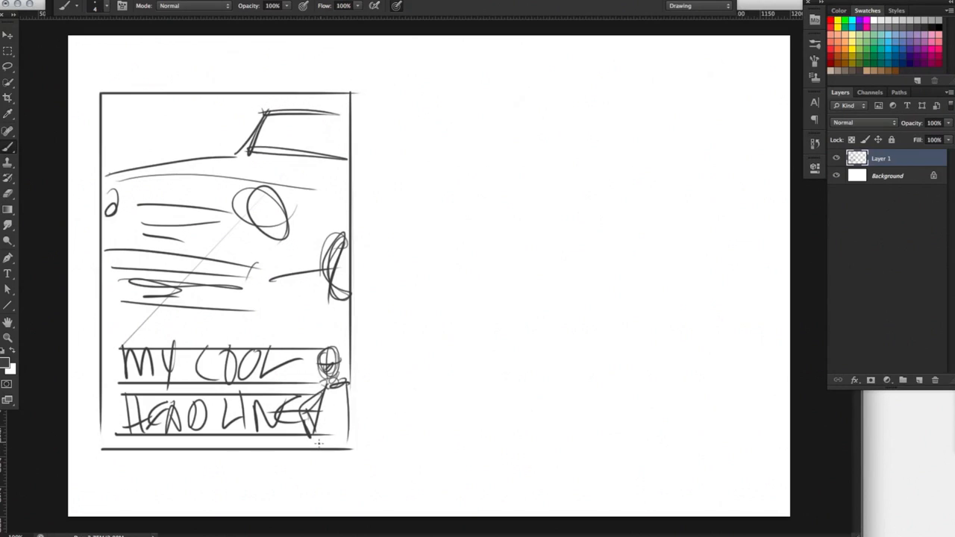
left_click_drag(313, 418, 336, 448)
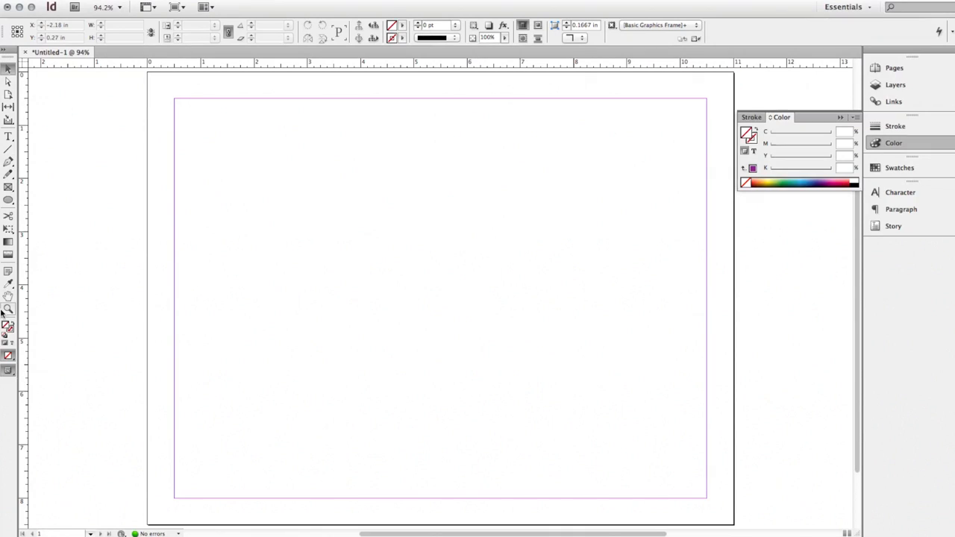
- Set 'My Cool Headline' at 92 pt in a text frame stretched across the page
left_click(9, 137)
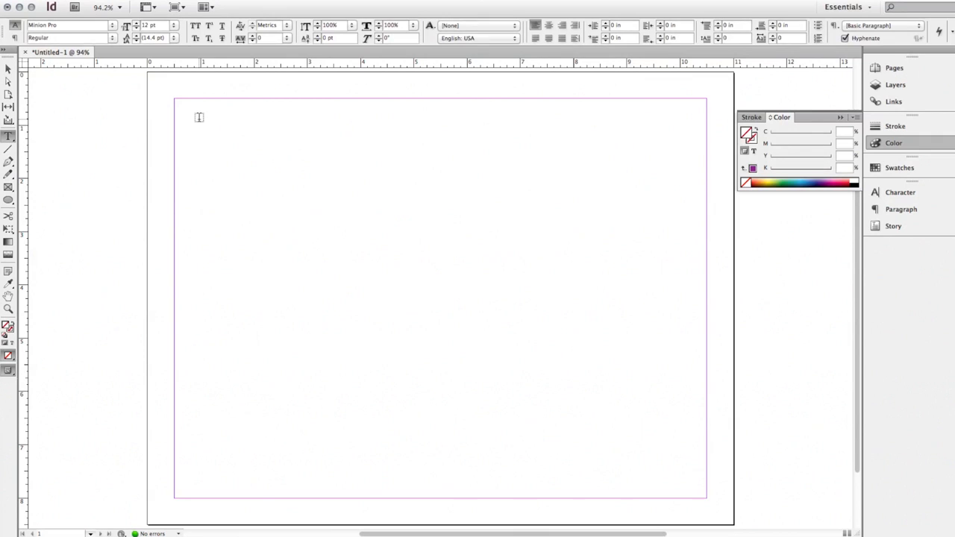
left_click_drag(200, 123, 554, 304)
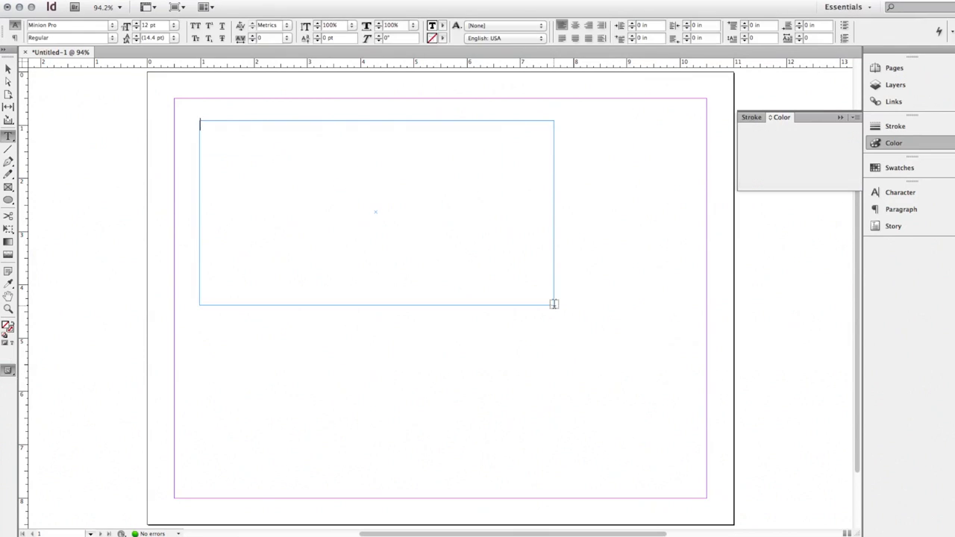
type("My Coc")
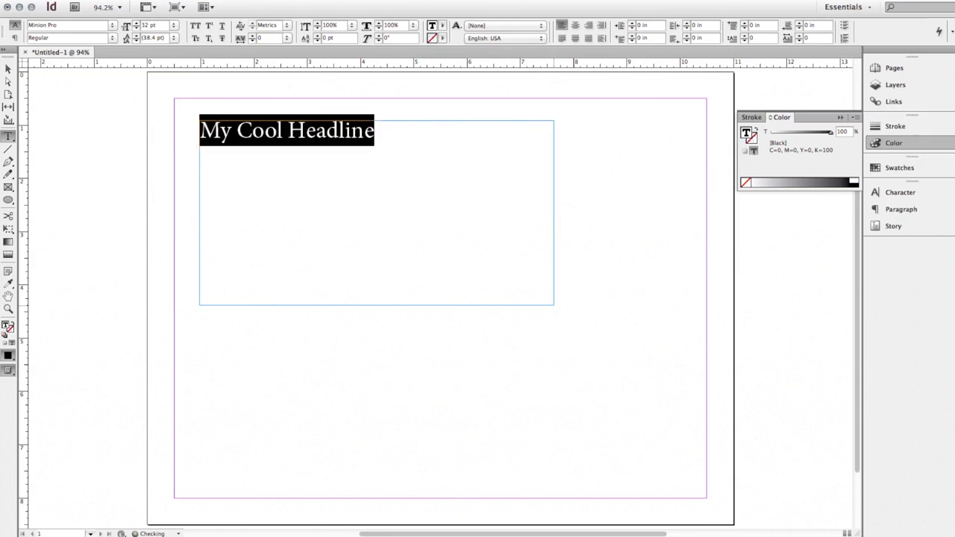
type("92")
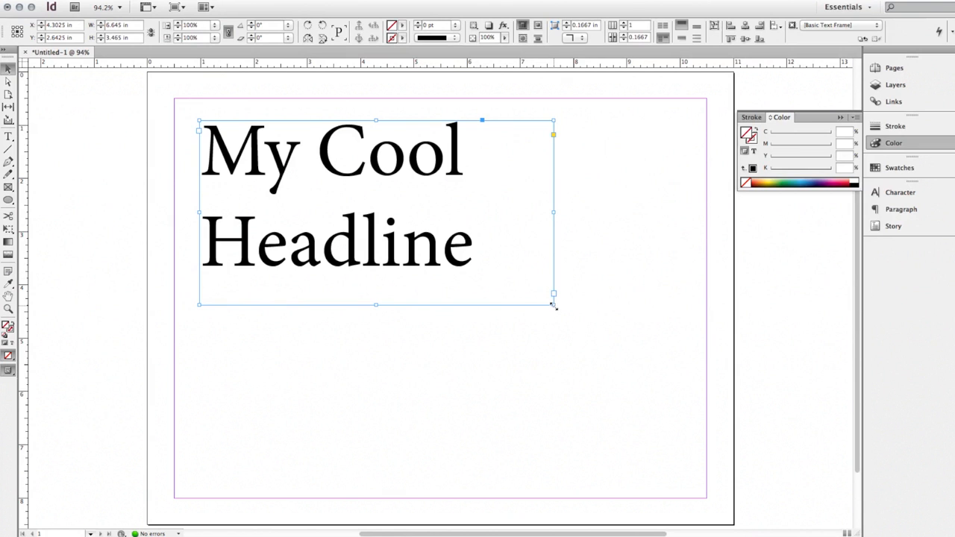
left_click_drag(552, 304, 702, 418)
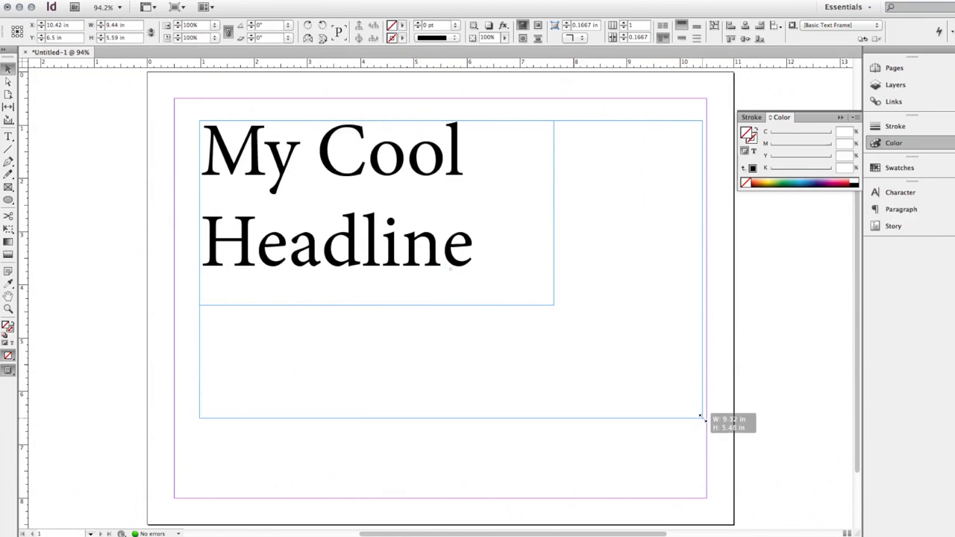
left_click_drag(700, 417, 701, 418)
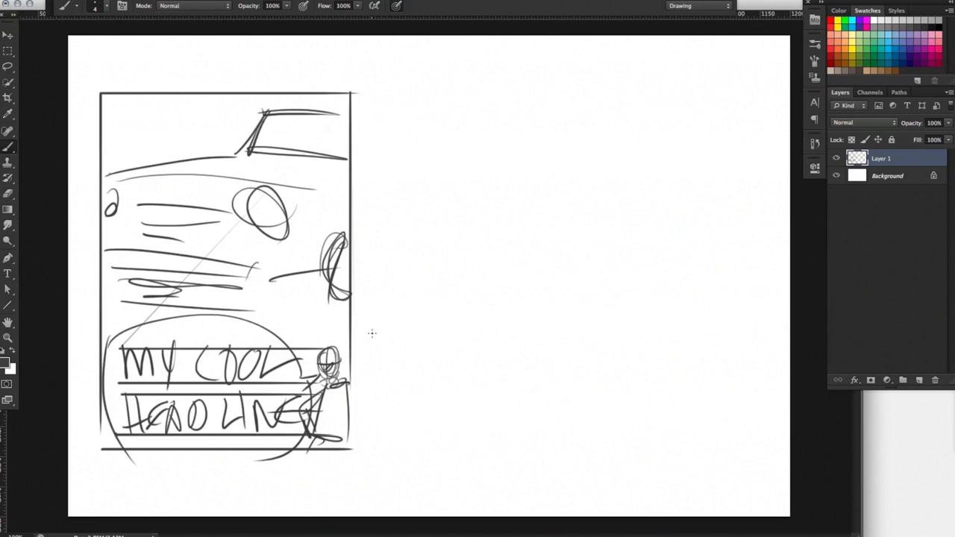
mouse_move(395, 95)
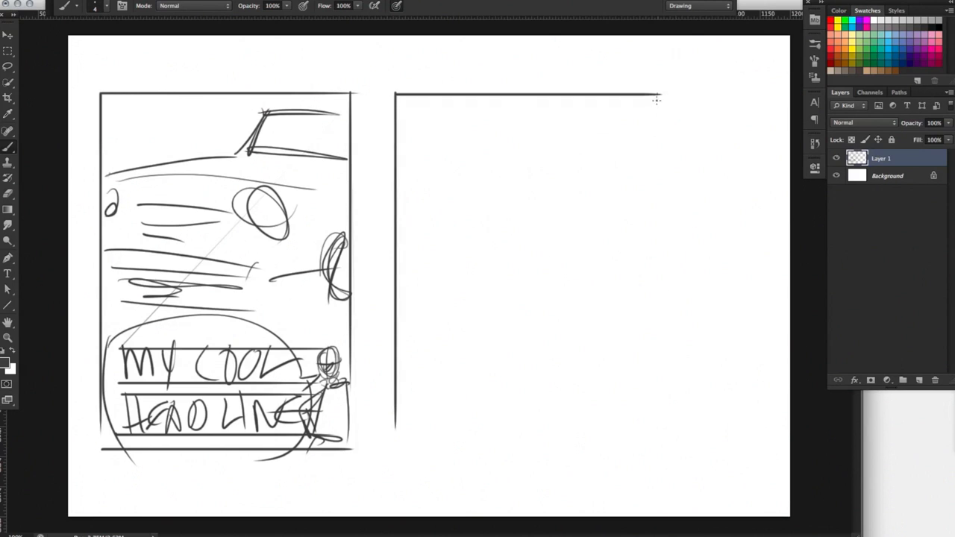
- Draw a second frame at right with a rule and a tiny figure at its bottom right
left_click_drag(657, 97, 395, 448)
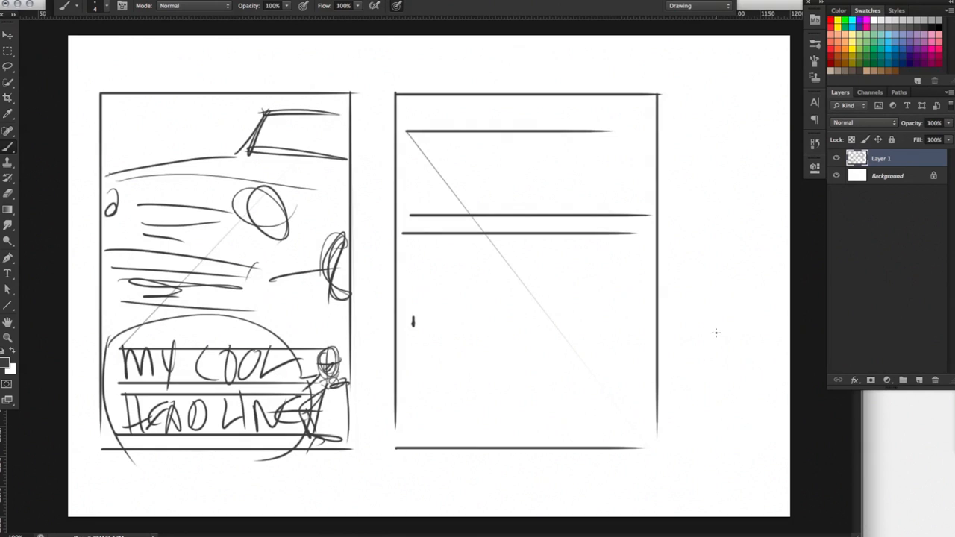
left_click_drag(415, 322, 638, 322)
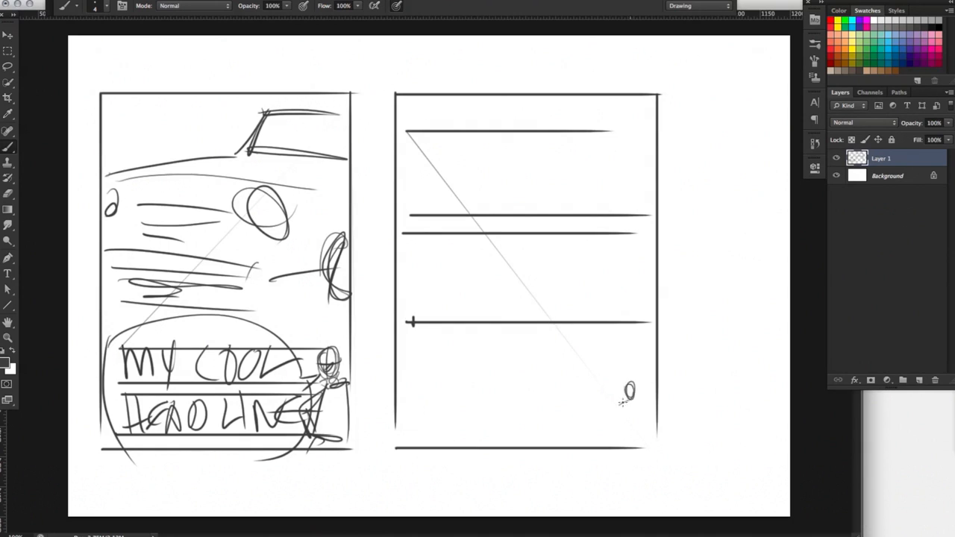
left_click_drag(628, 395, 628, 433)
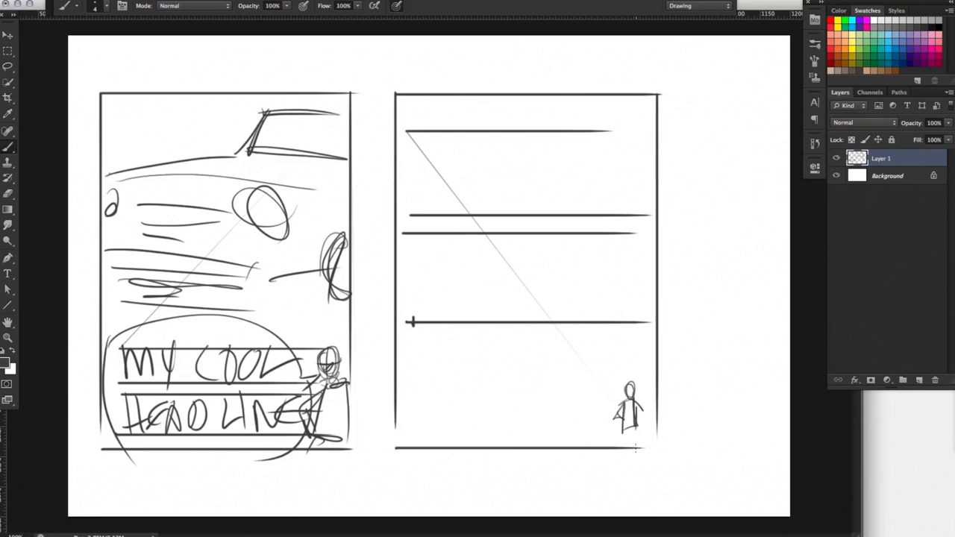
left_click_drag(627, 403, 630, 433)
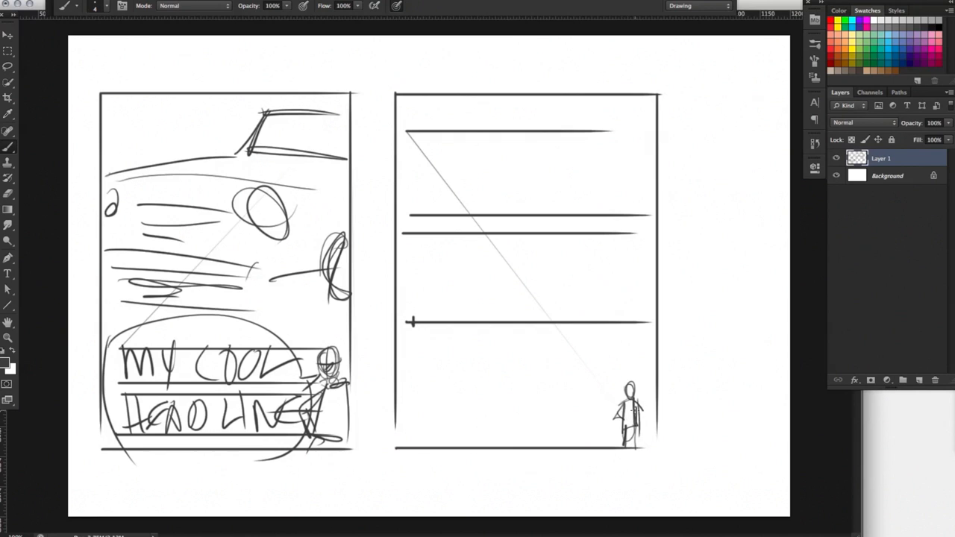
mouse_move(486, 412)
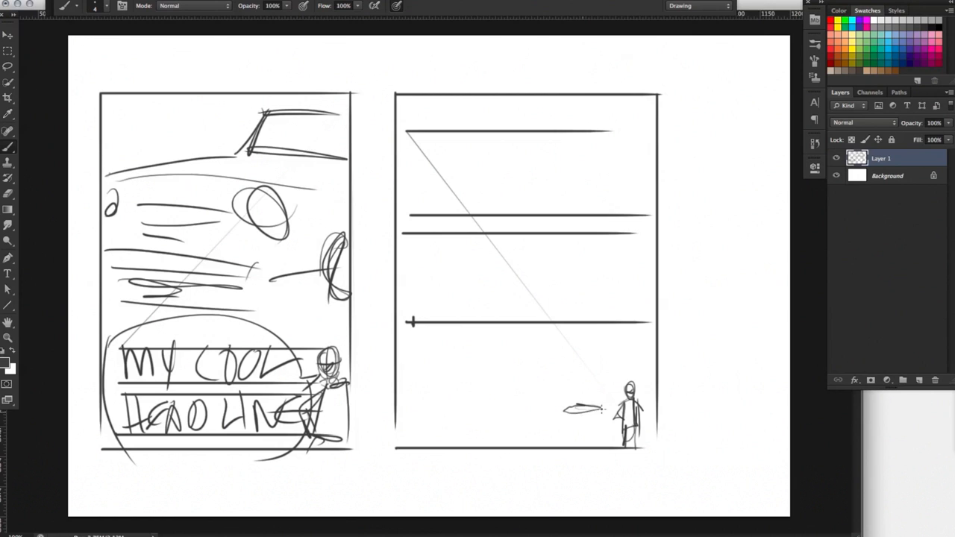
- Sketch a small car with wheels beside the figure and add copy lines along the bottom
left_click_drag(549, 415, 604, 406)
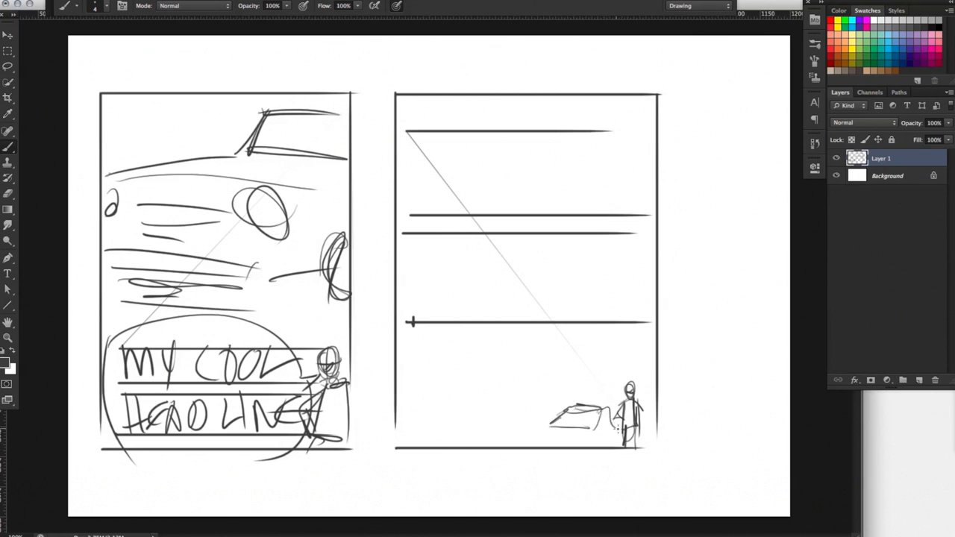
left_click_drag(590, 430, 620, 430)
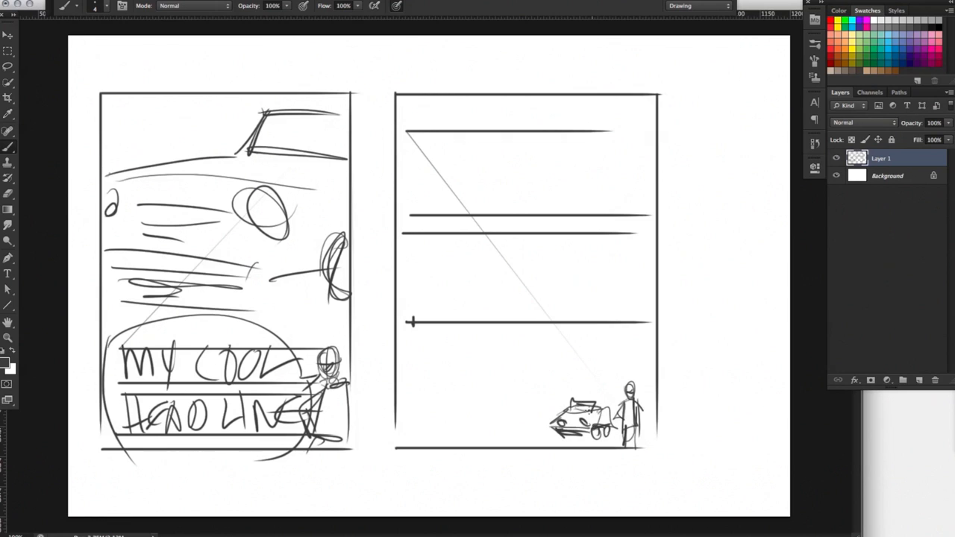
left_click_drag(415, 418, 549, 416)
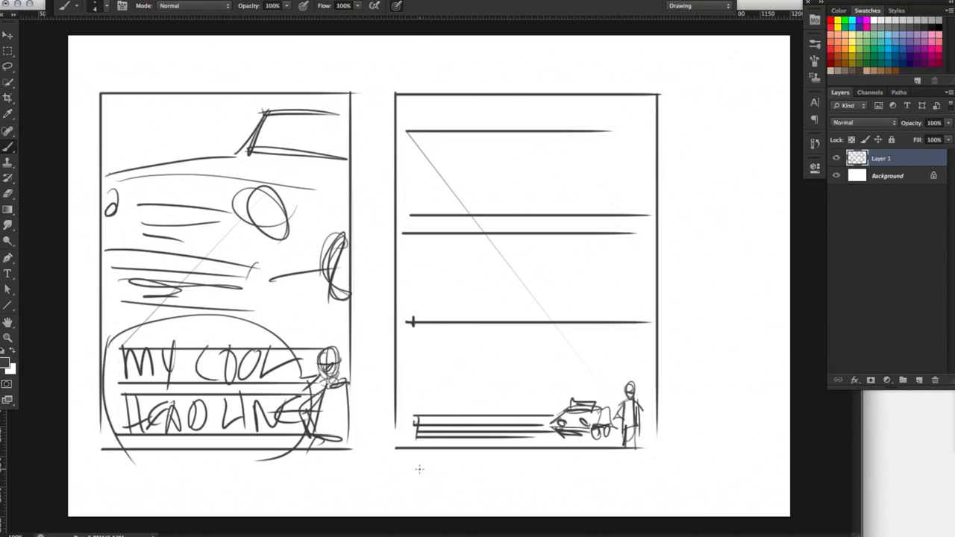
left_click_drag(410, 131, 448, 216)
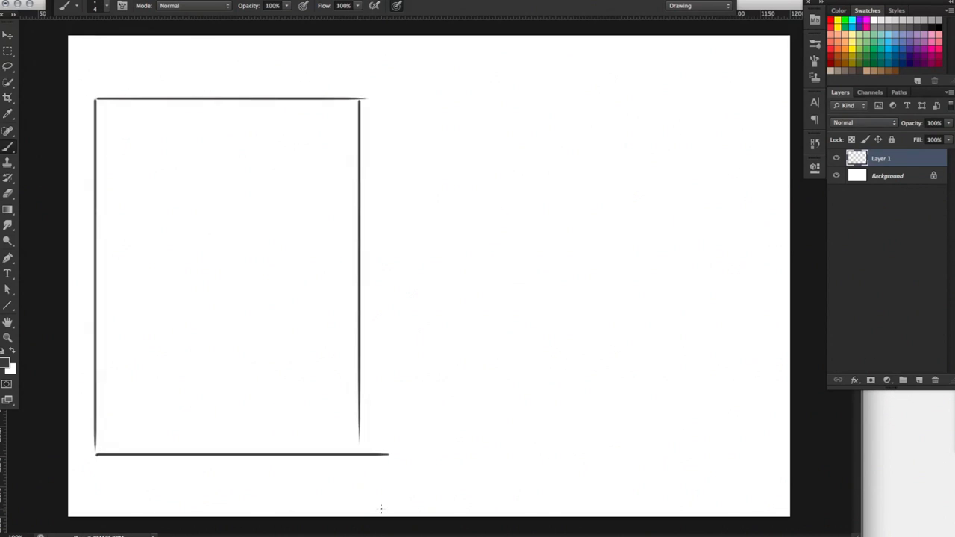
- Sketch a side-view car with headlight across the top and letter MY COOL HEADLINE beneath
left_click_drag(150, 224, 317, 216)
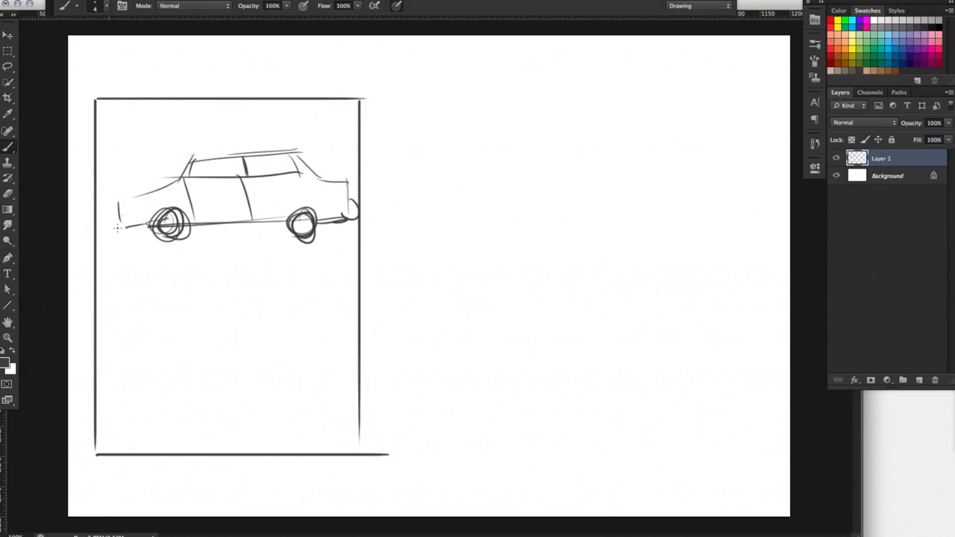
left_click_drag(112, 212, 122, 224)
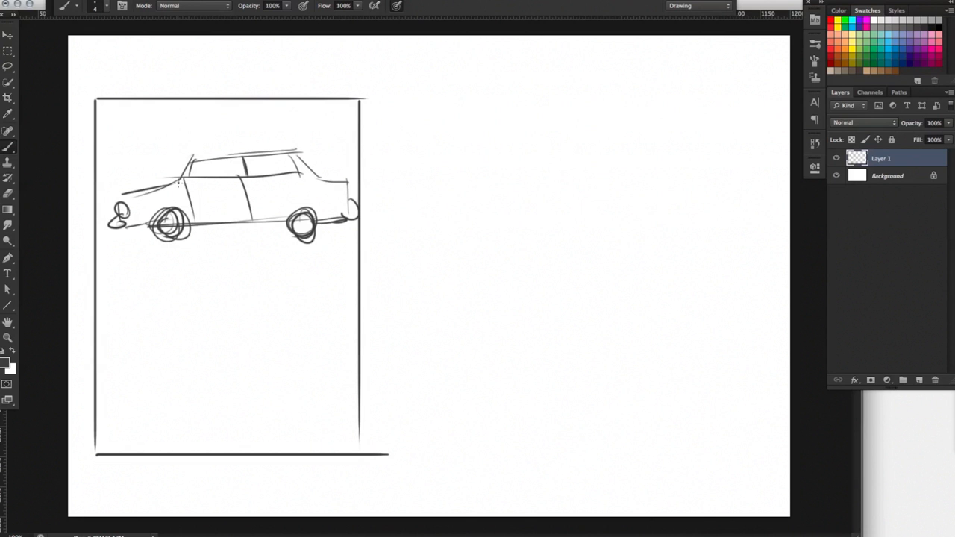
mouse_move(160, 269)
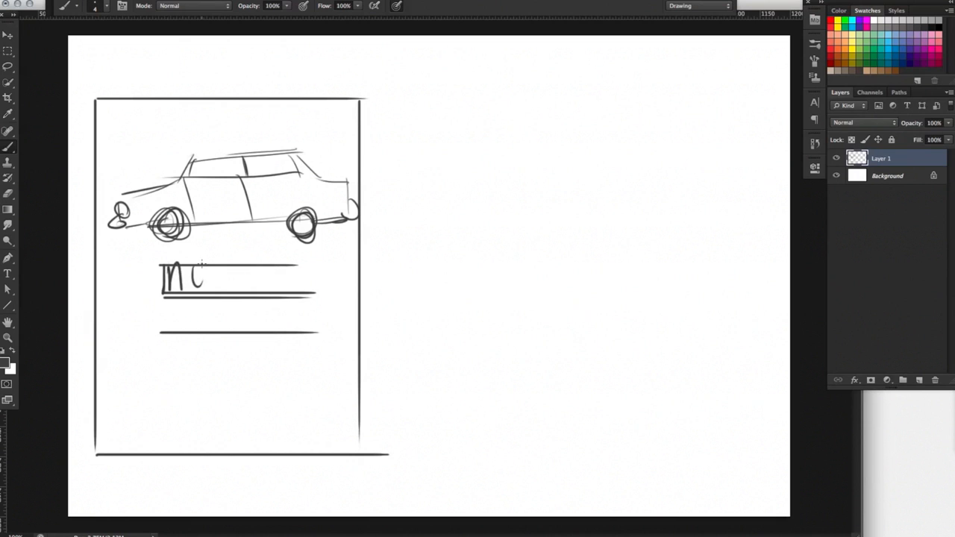
left_click_drag(201, 281, 280, 281)
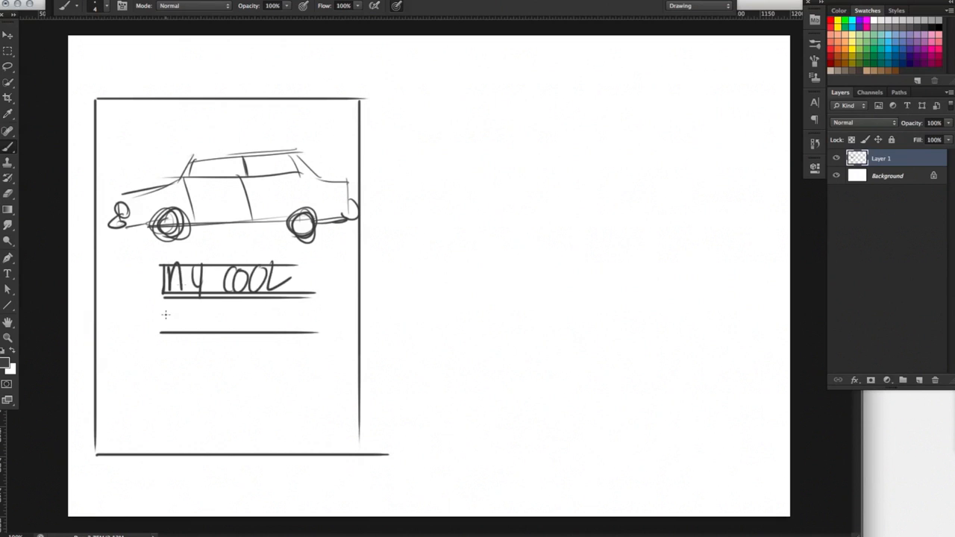
left_click_drag(161, 309, 209, 328)
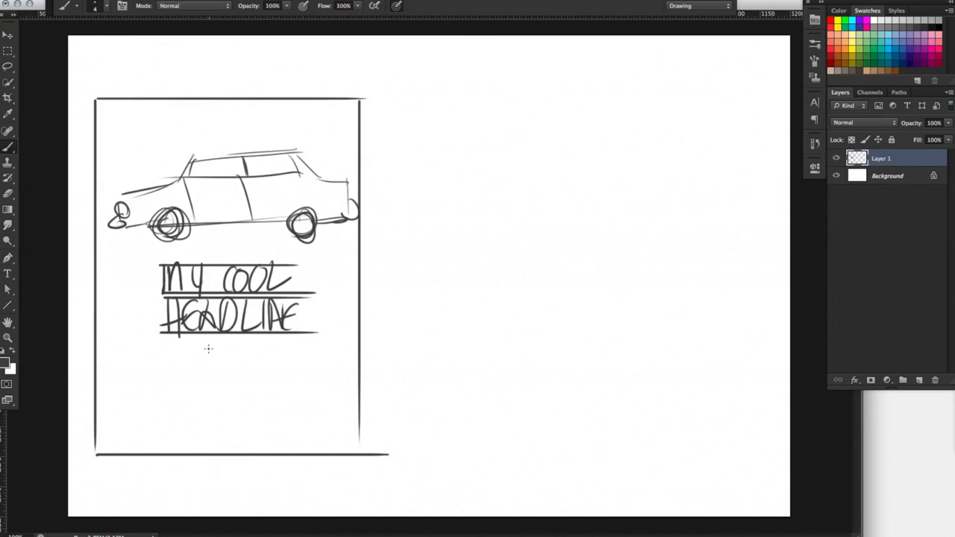
- Add body-copy lines under the headline and a small circle logo mark below them
left_click_drag(202, 346, 269, 351)
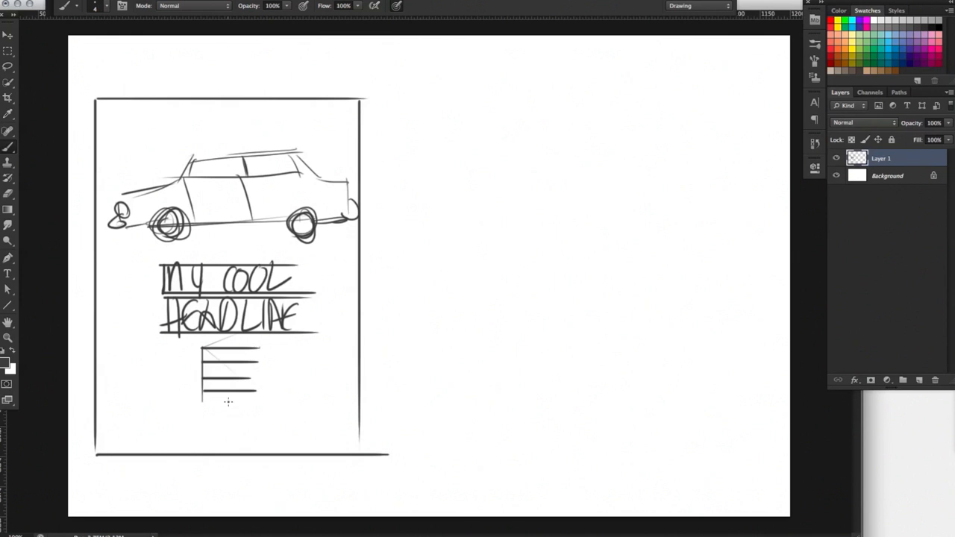
left_click(229, 403)
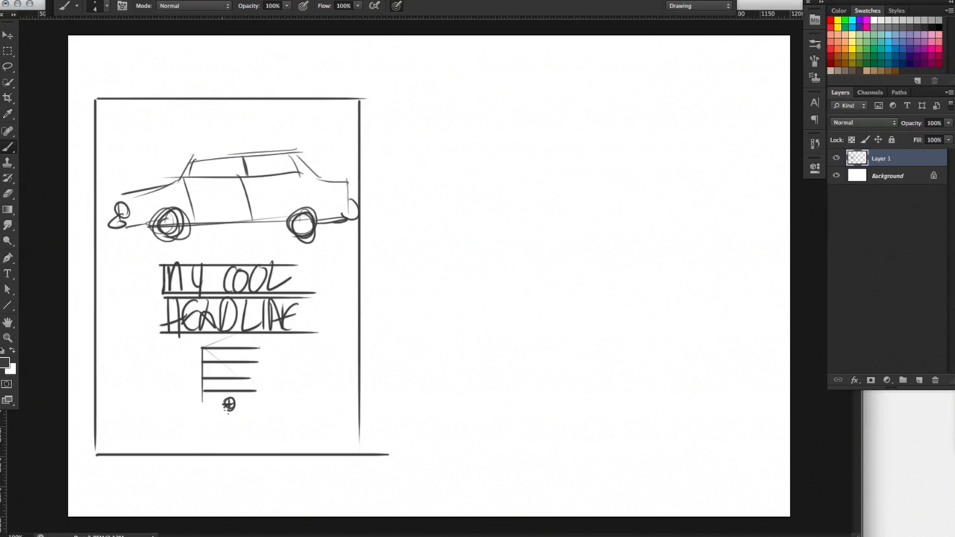
left_click_drag(229, 406, 217, 436)
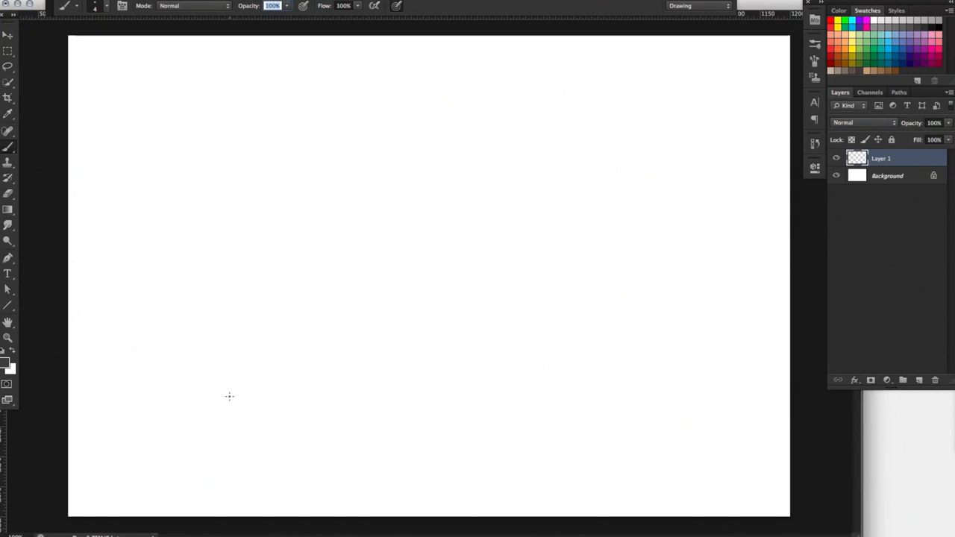
mouse_move(224, 110)
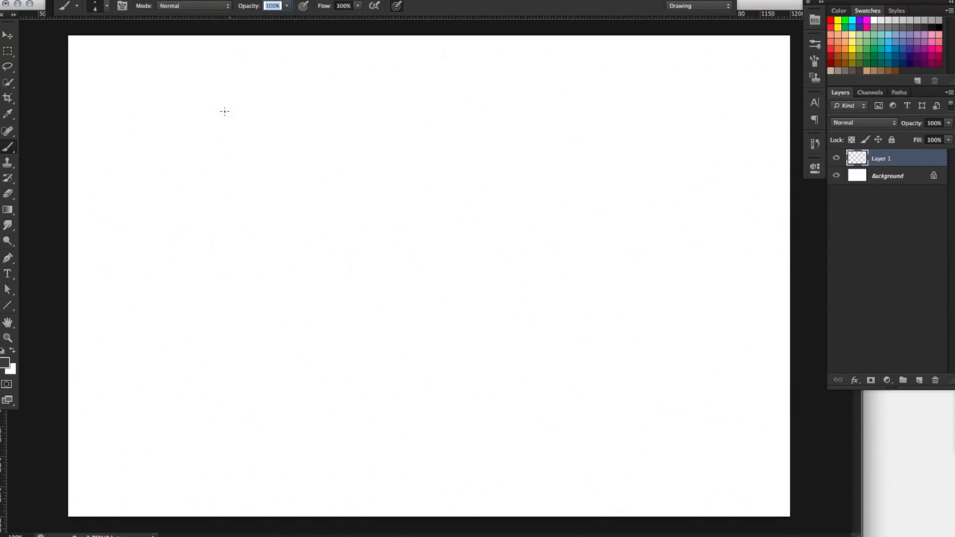
mouse_move(209, 218)
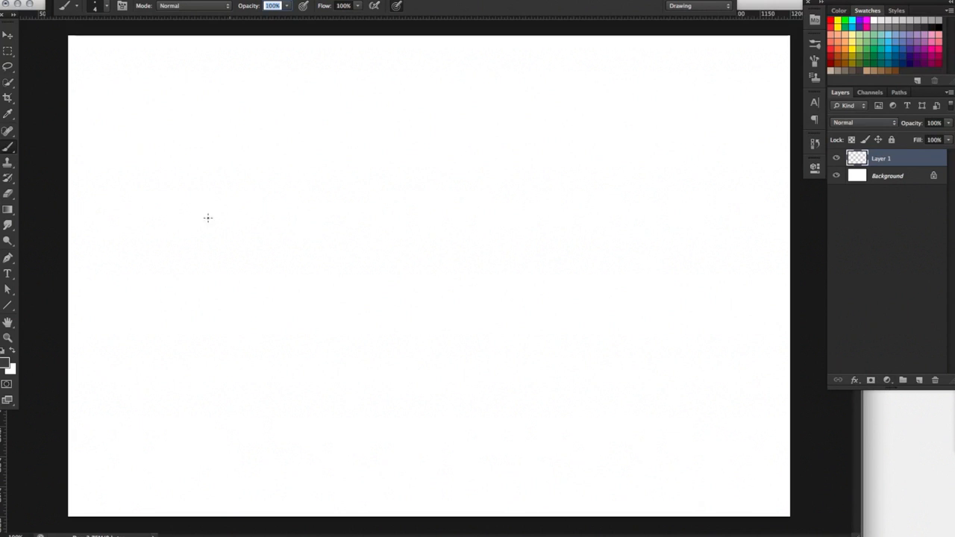
mouse_move(206, 226)
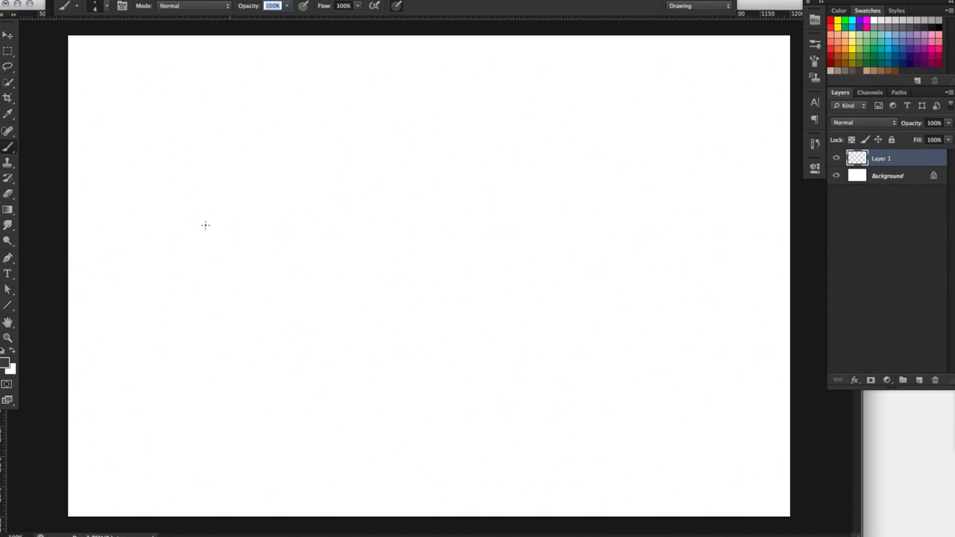
- Letter COOL STUFF at top, then write COOL and TECH as the first keywords
left_click_drag(202, 231, 239, 271)
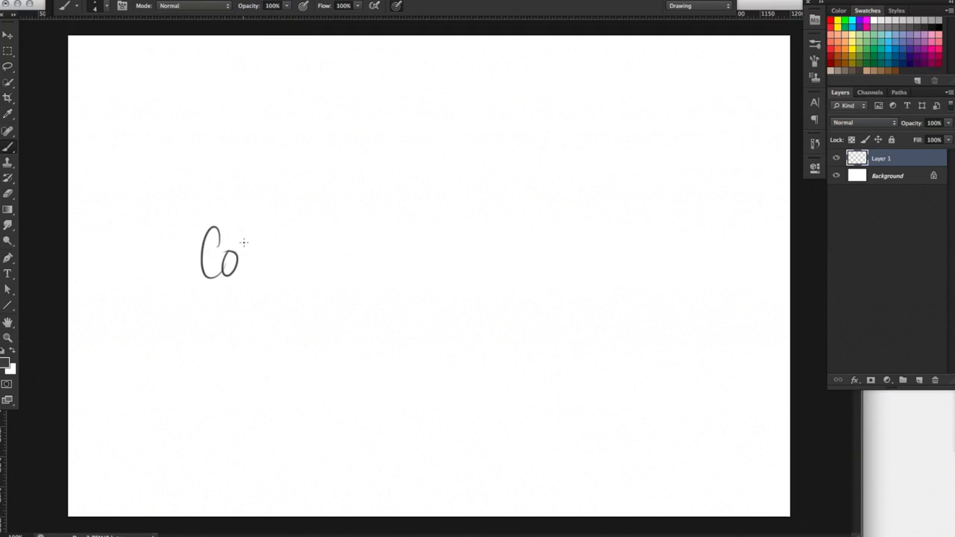
left_click_drag(238, 254, 325, 254)
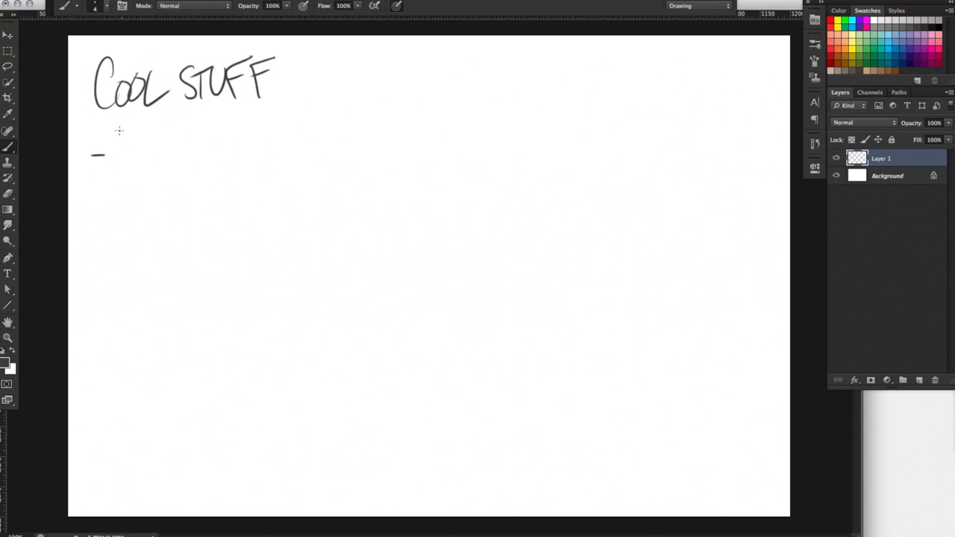
left_click_drag(111, 150, 149, 161)
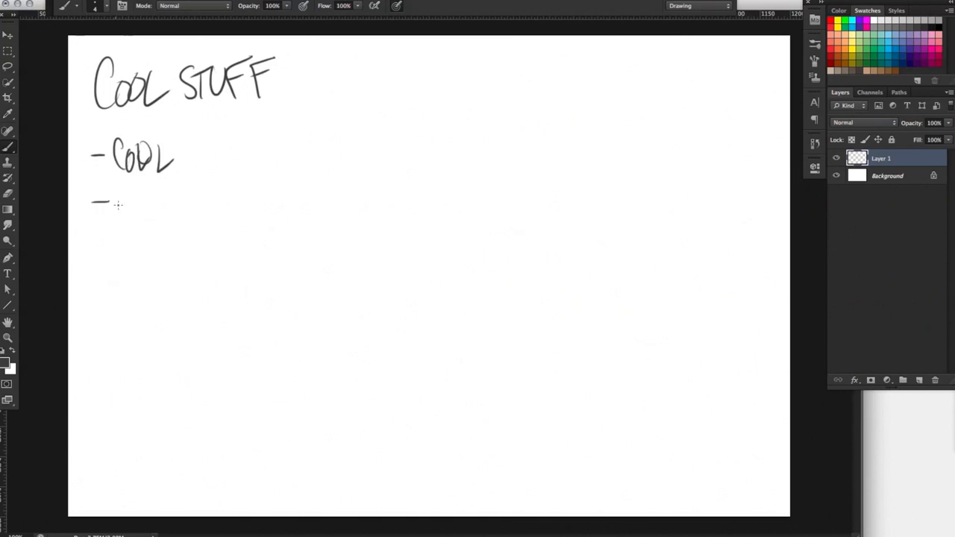
left_click_drag(117, 201, 157, 217)
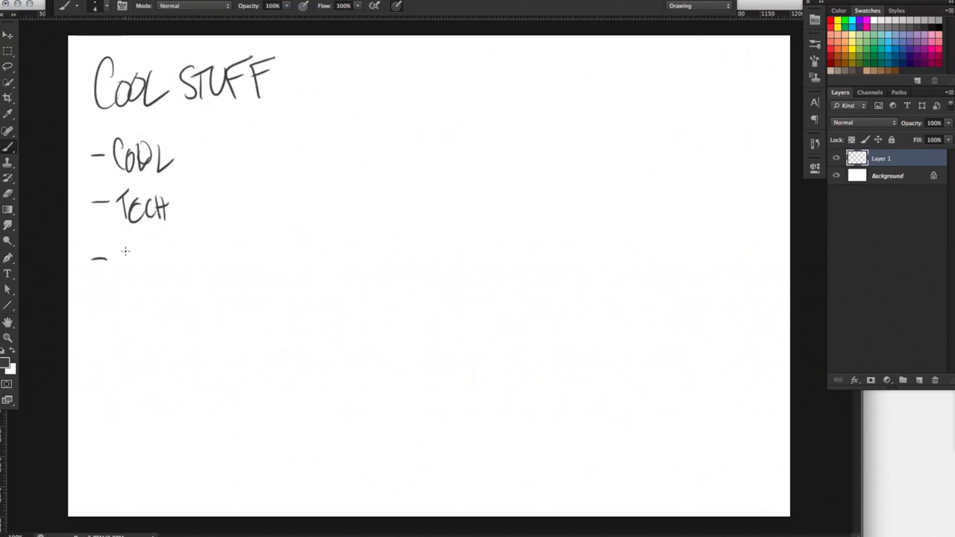
- Add YOUNG and FUN as the third and fourth keyword lines
left_click_drag(119, 256, 176, 257)
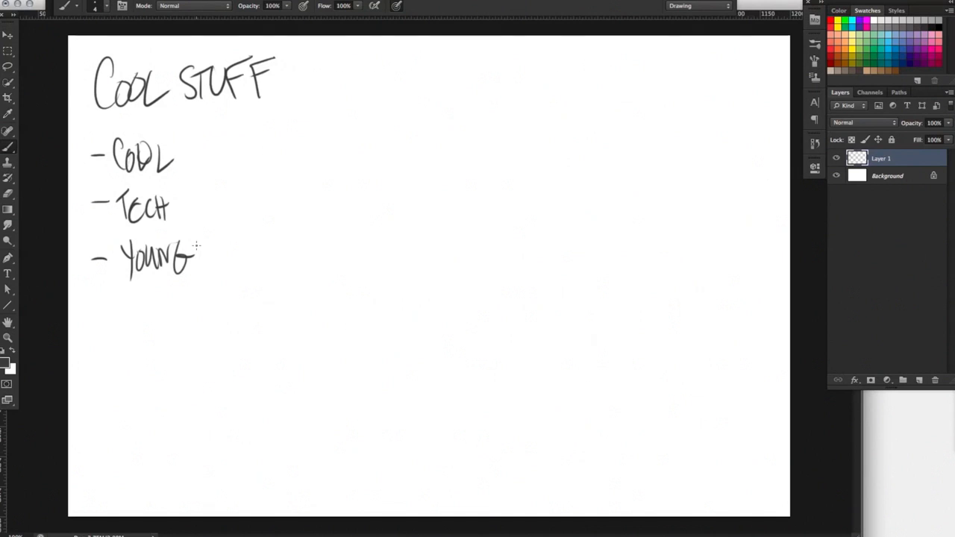
left_click_drag(93, 313, 108, 314)
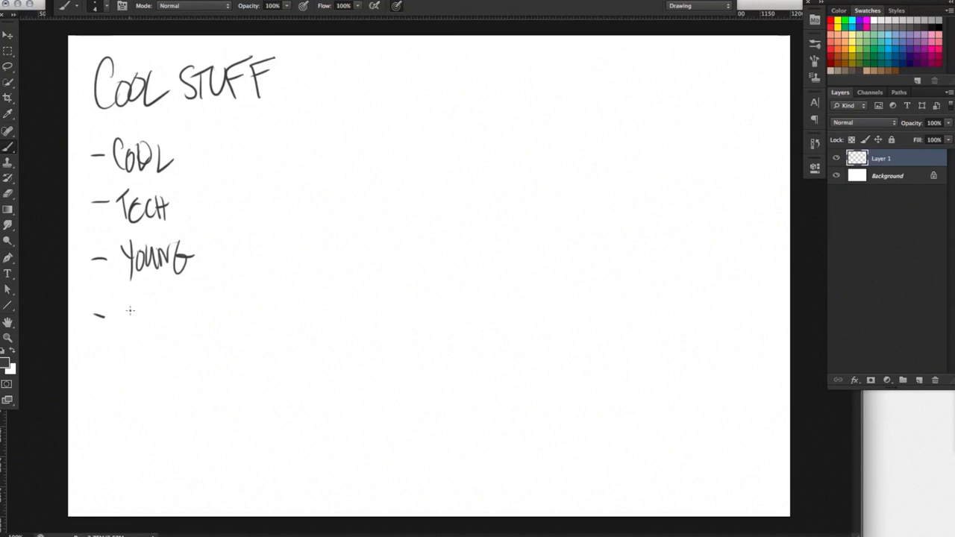
left_click_drag(122, 306, 137, 329)
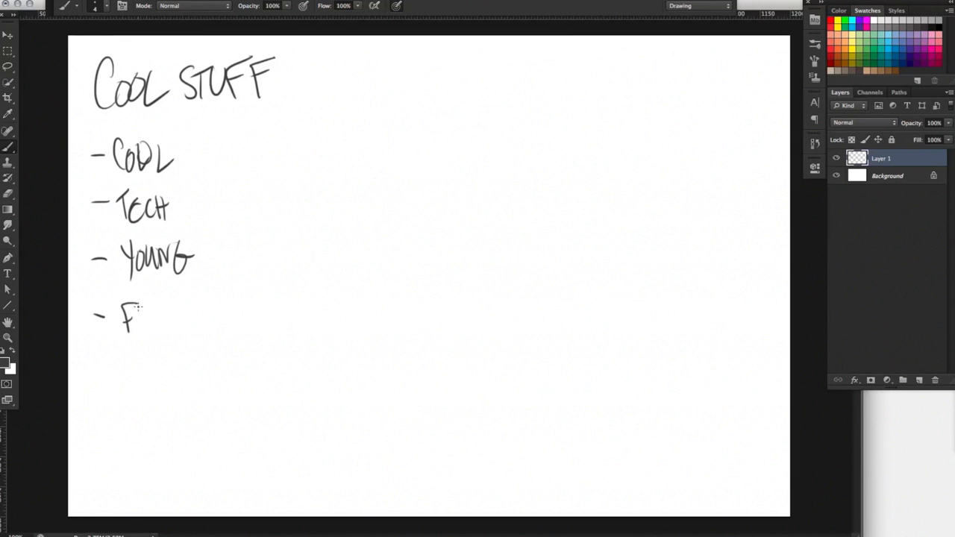
left_click_drag(134, 316, 171, 313)
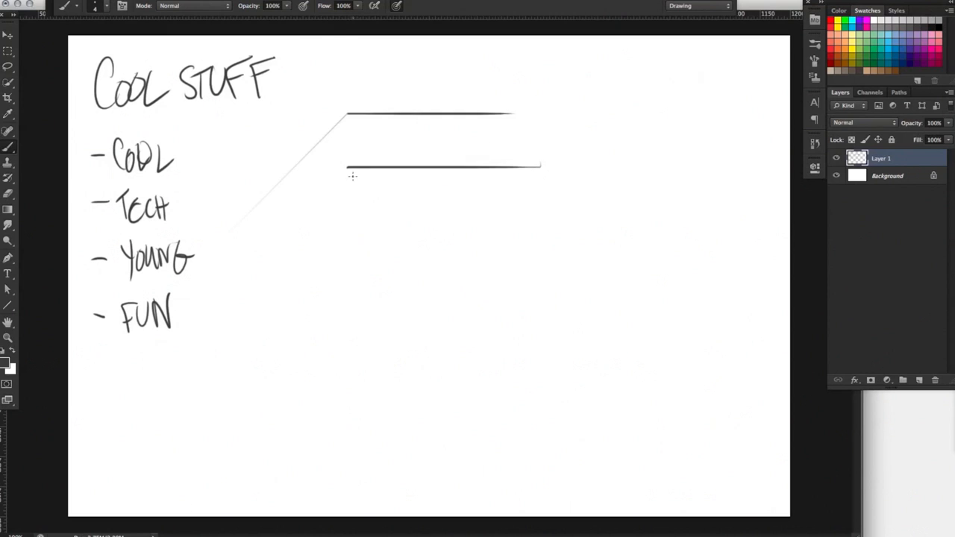
- Rule a guideline beside the keyword list and block in the word COOL on the top line
left_click_drag(346, 236, 545, 235)
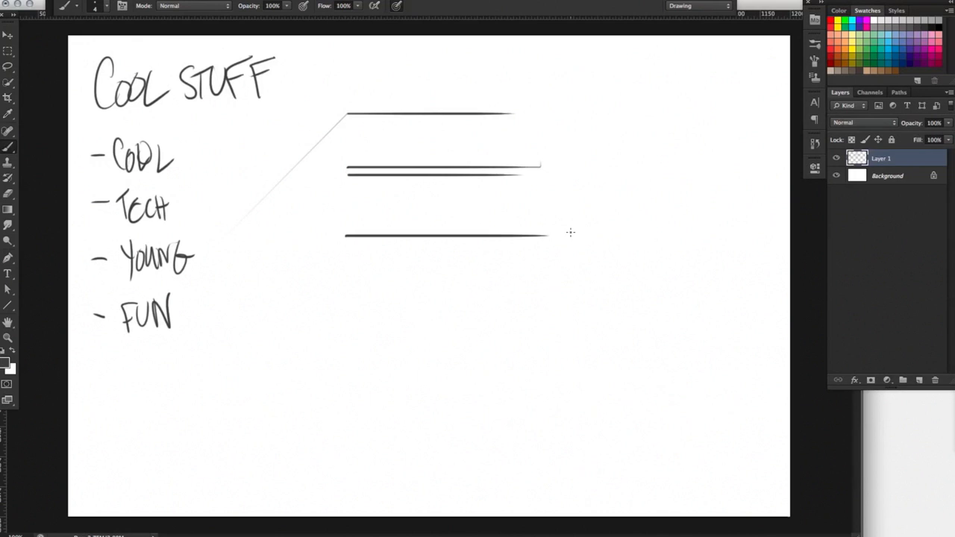
mouse_move(382, 119)
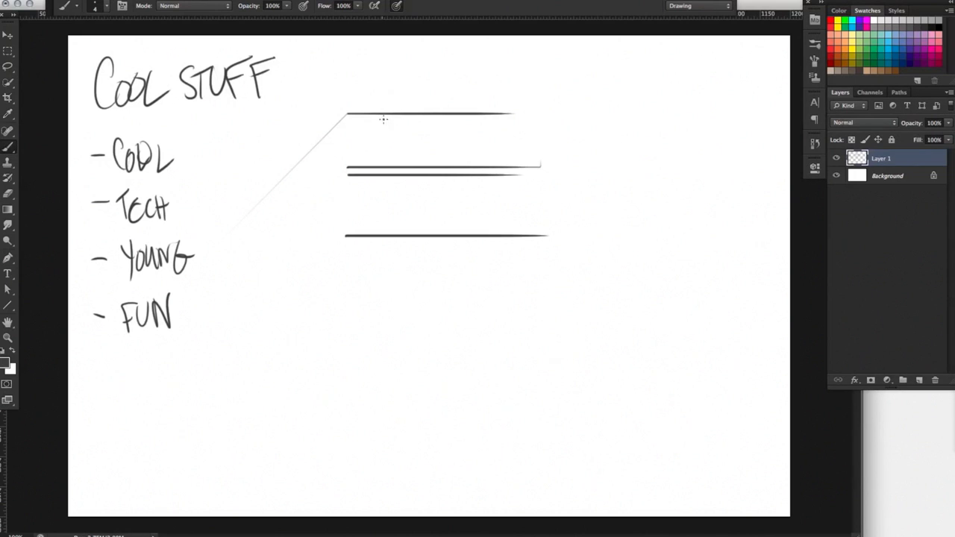
left_click_drag(346, 116, 346, 176)
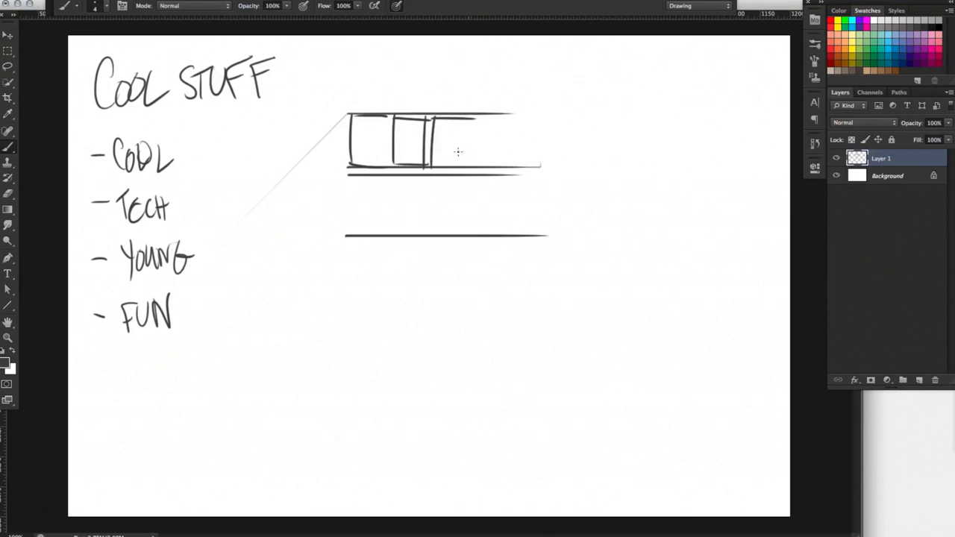
left_click_drag(448, 122, 522, 161)
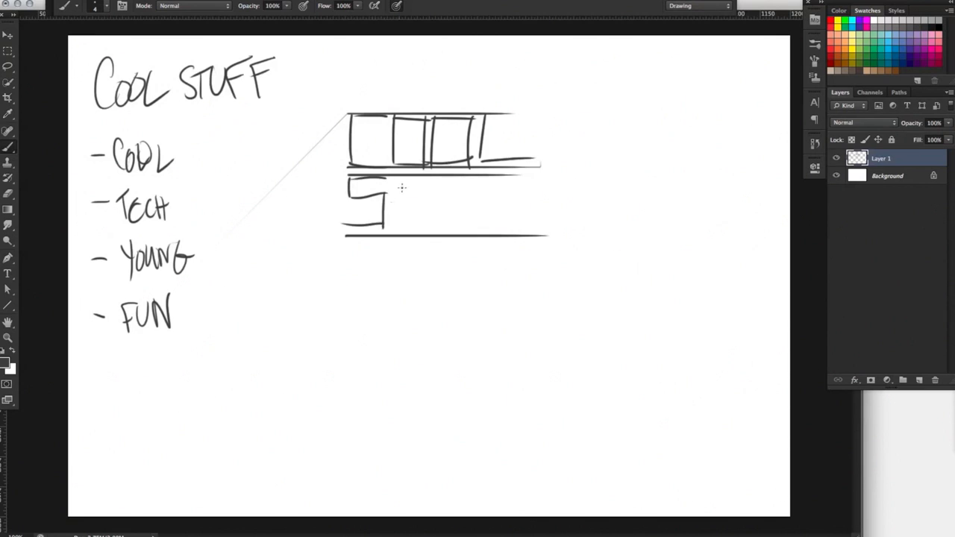
- Block in the letters of STUFF on the line below and underline the stack
left_click_drag(403, 186, 425, 216)
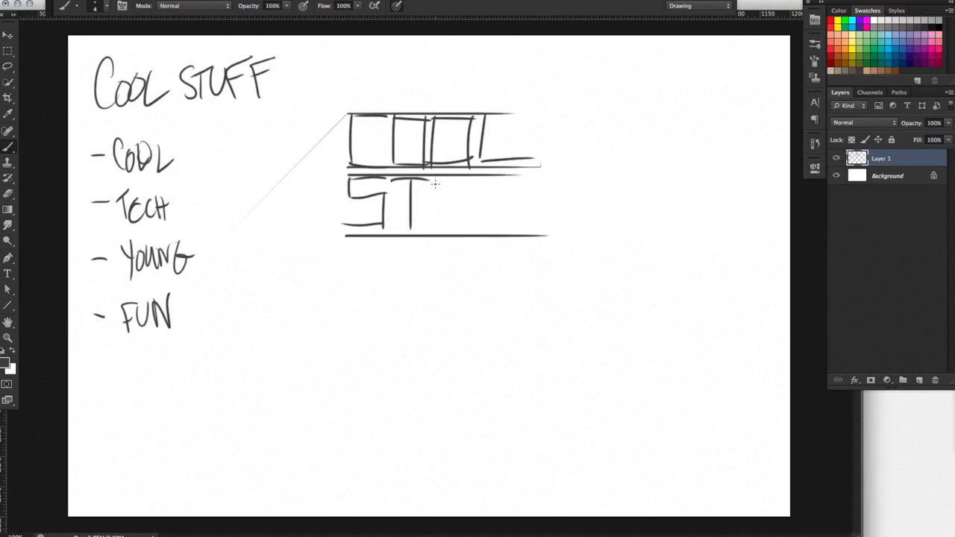
left_click_drag(418, 186, 463, 216)
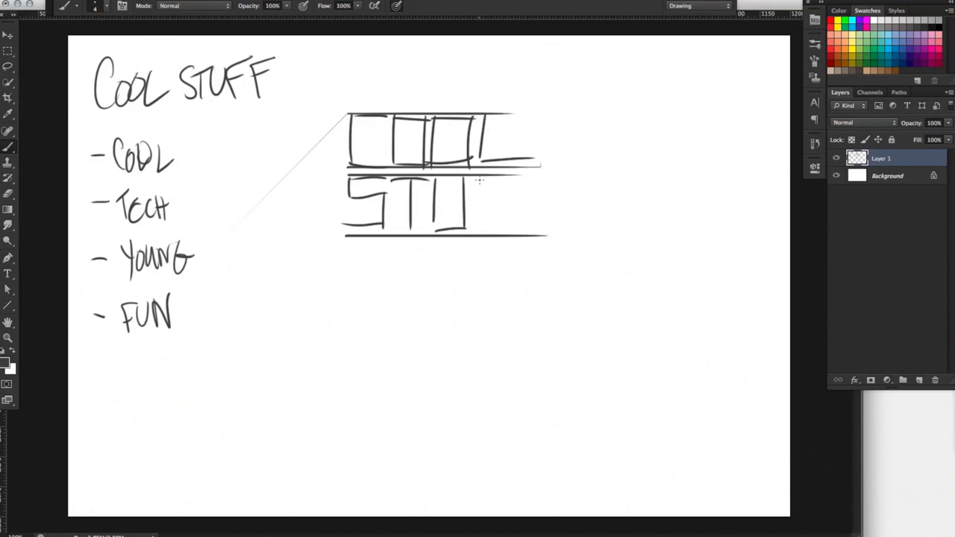
left_click_drag(478, 186, 523, 216)
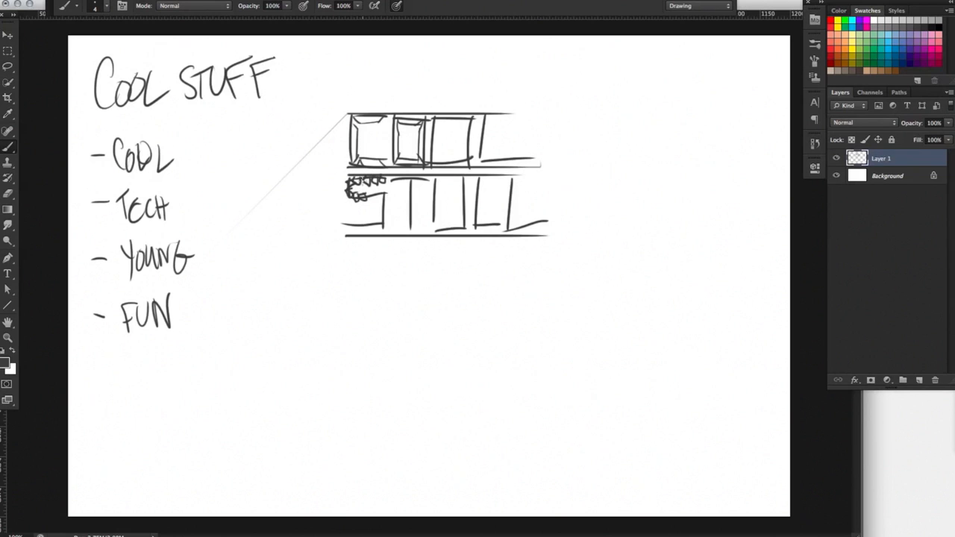
mouse_move(355, 281)
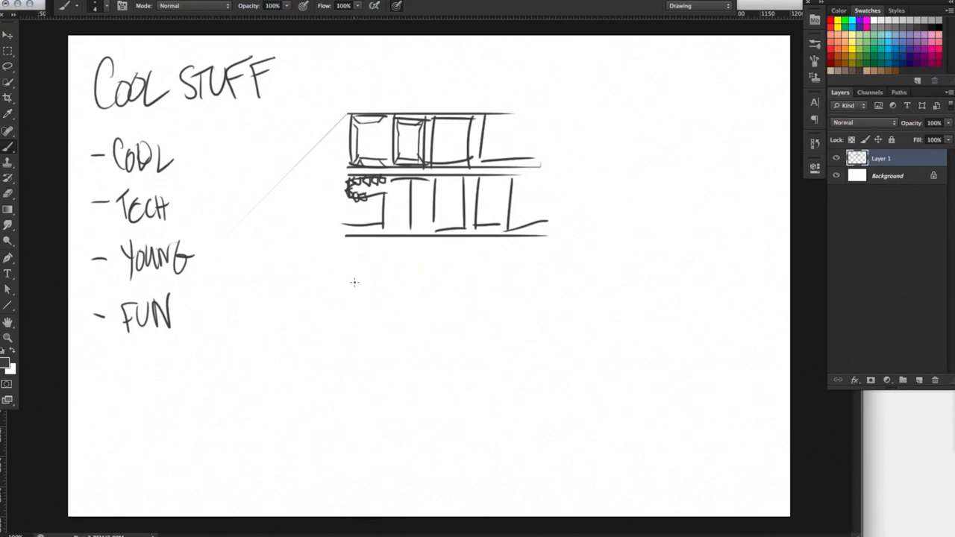
left_click_drag(344, 254, 485, 283)
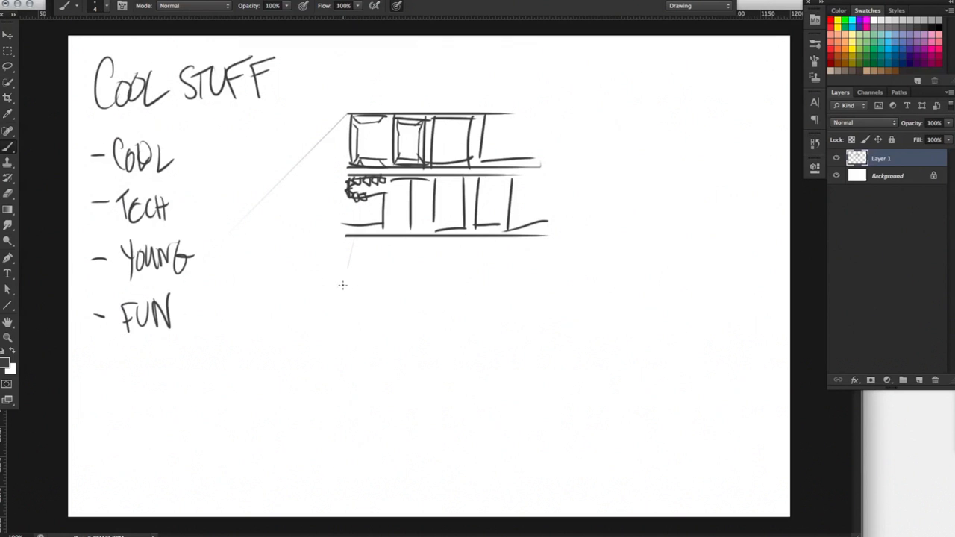
- Draw a wide rectangular badge below the first logo with a small bottom tab and thick edge
left_click_drag(340, 284, 340, 380)
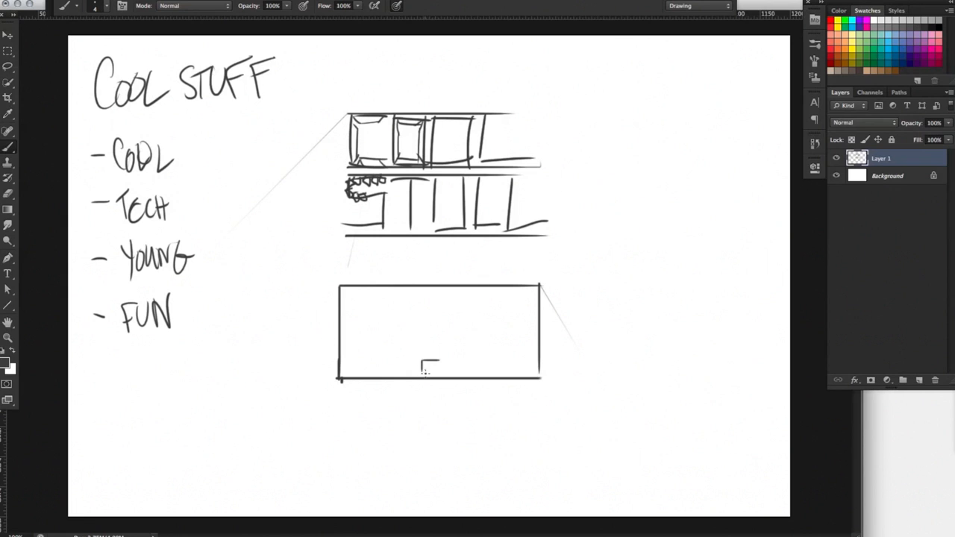
left_click_drag(441, 360, 425, 371)
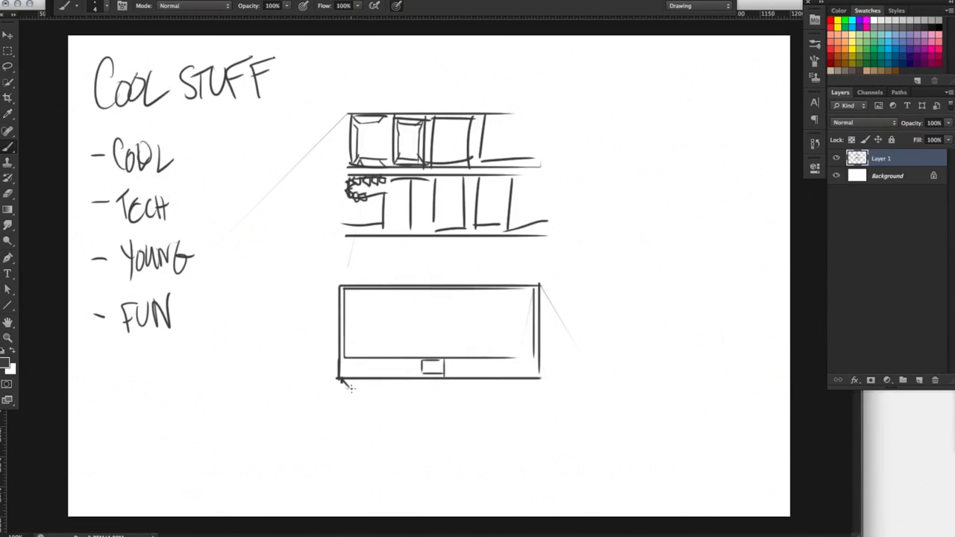
left_click_drag(340, 386, 545, 386)
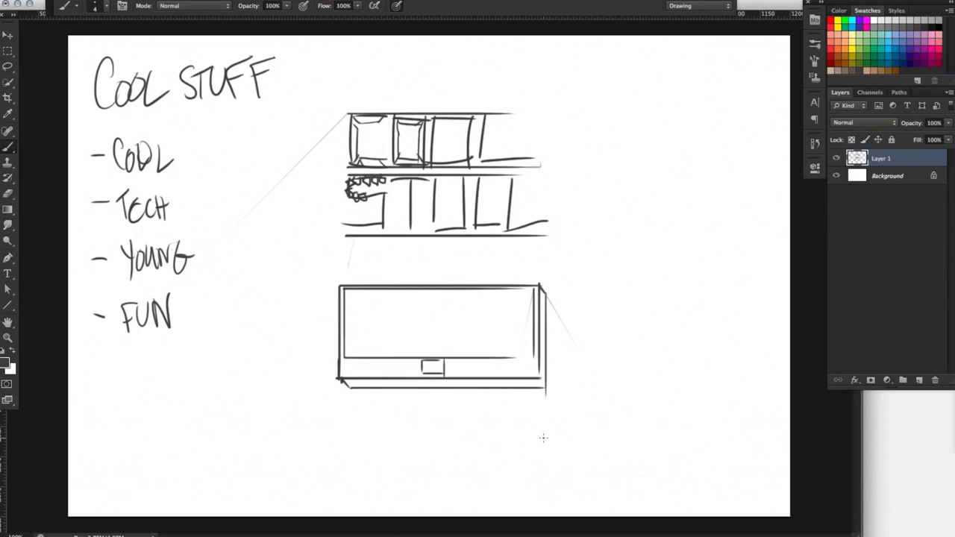
- Letter COOL STUFF inside the rectangular badge
left_click_drag(370, 309, 355, 340)
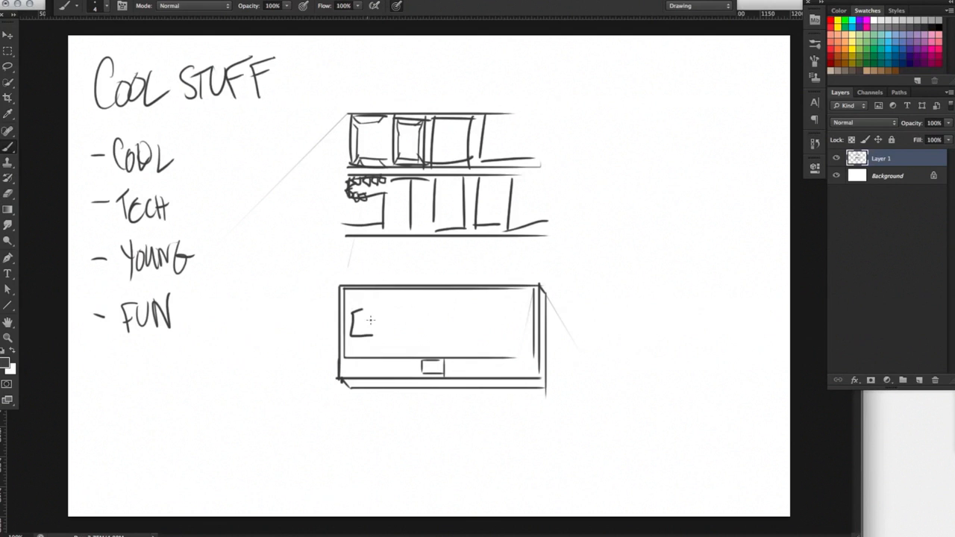
left_click_drag(373, 321, 406, 325)
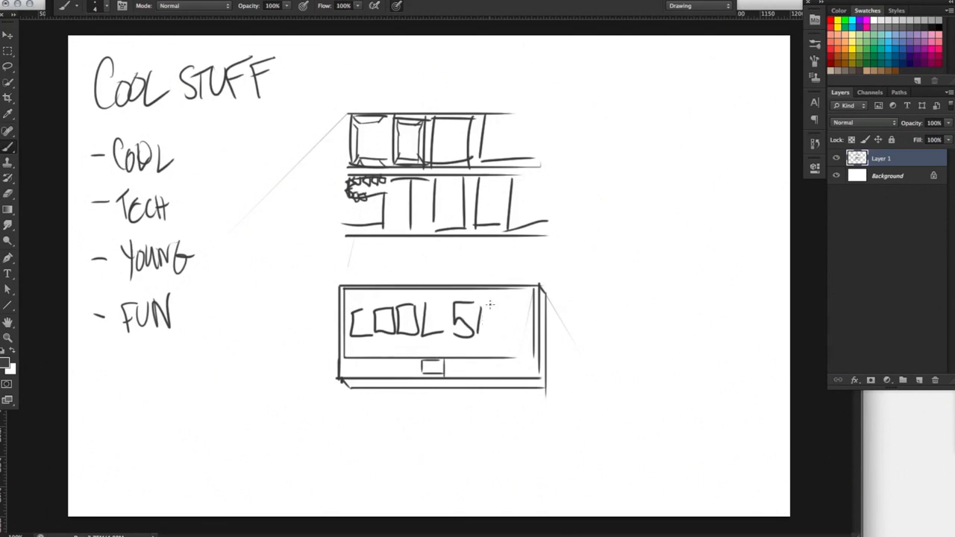
left_click_drag(480, 317, 534, 328)
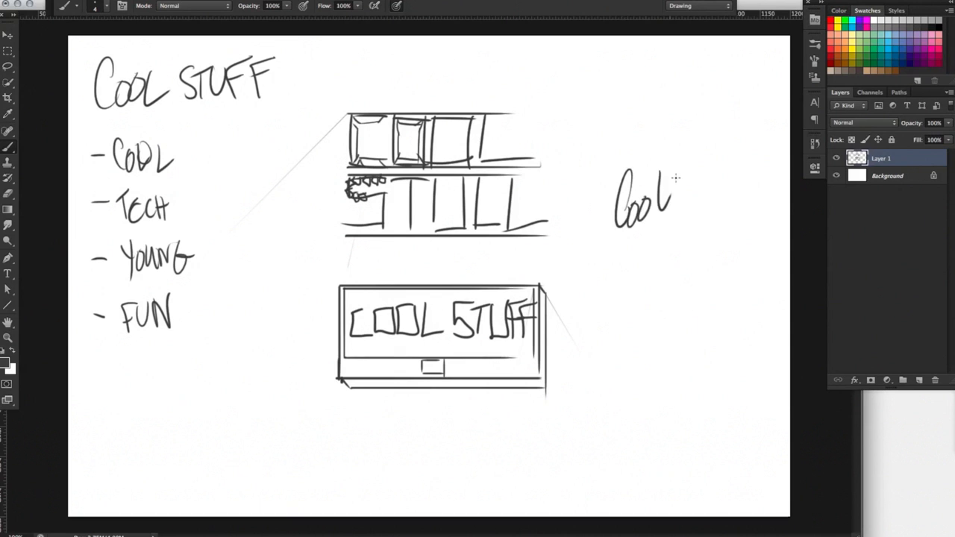
- Write Stuff under Cool on the right for the stacked square logo
left_click_drag(615, 239, 659, 262)
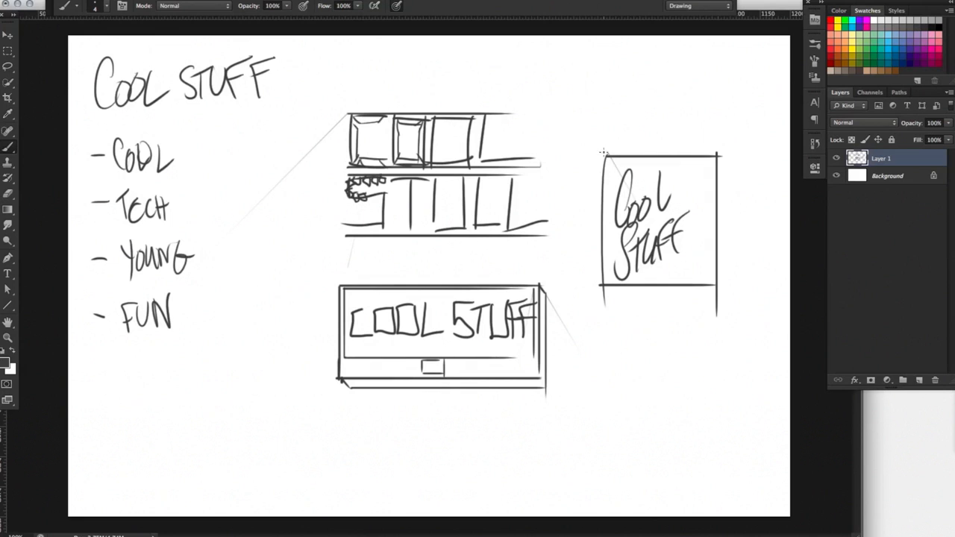
mouse_move(685, 262)
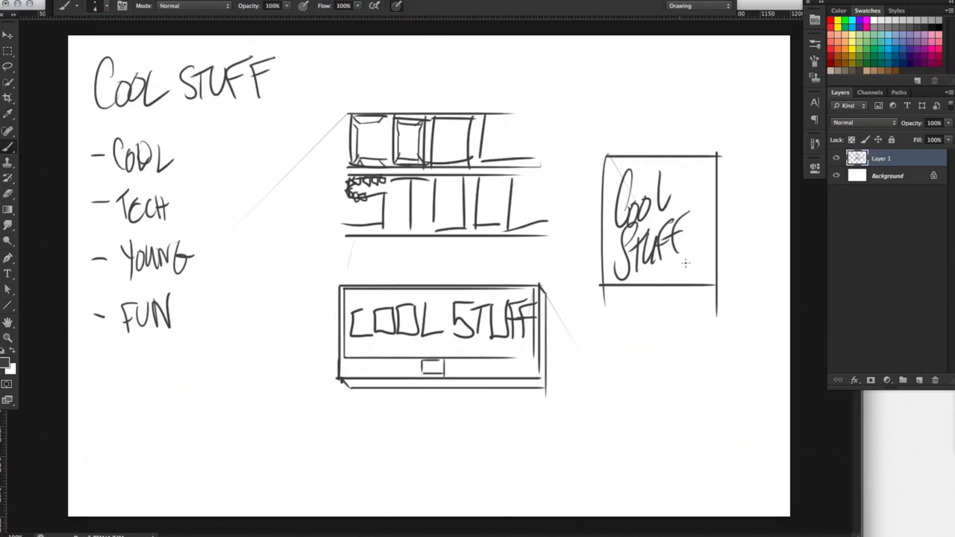
mouse_move(704, 253)
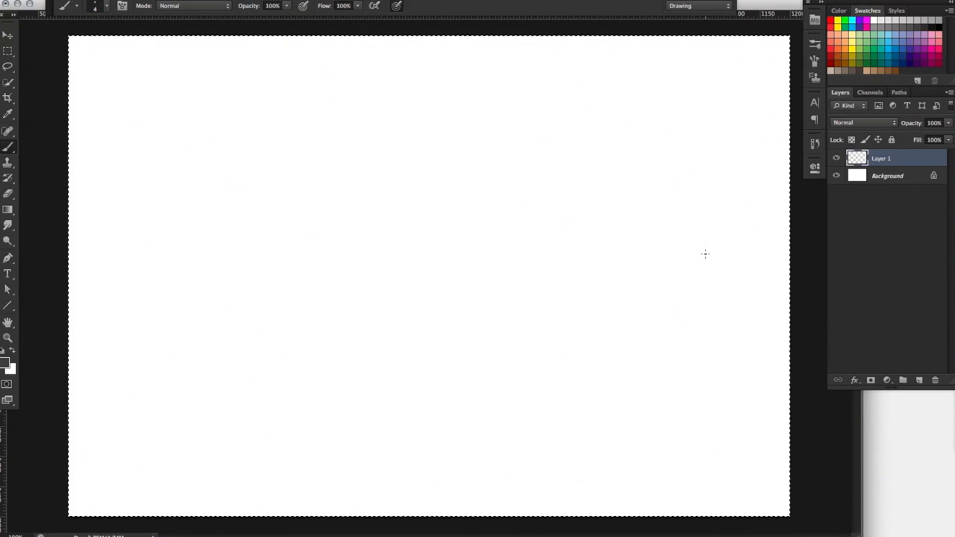
mouse_move(106, 101)
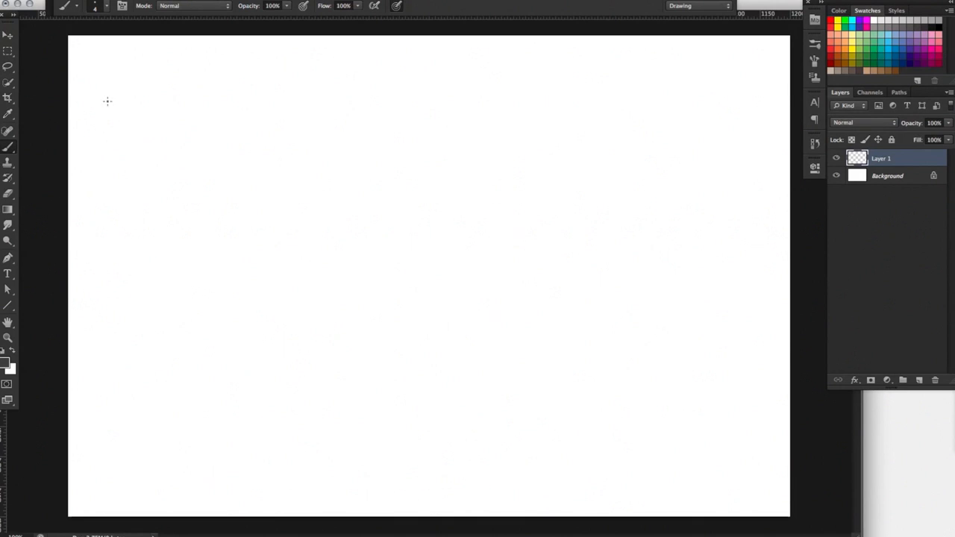
- Outline the page frame rectangle with a header strip under its top bar
left_click_drag(106, 95, 609, 96)
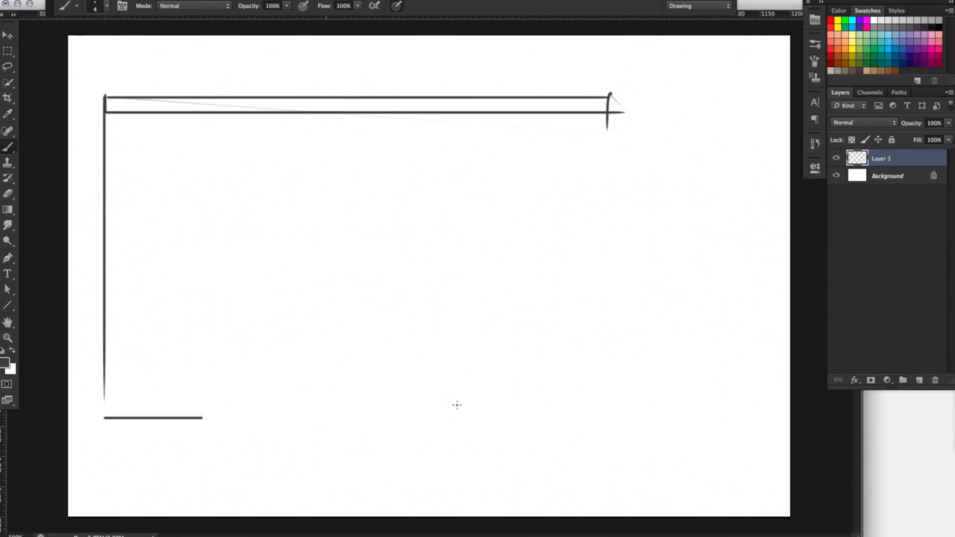
left_click_drag(609, 111, 609, 418)
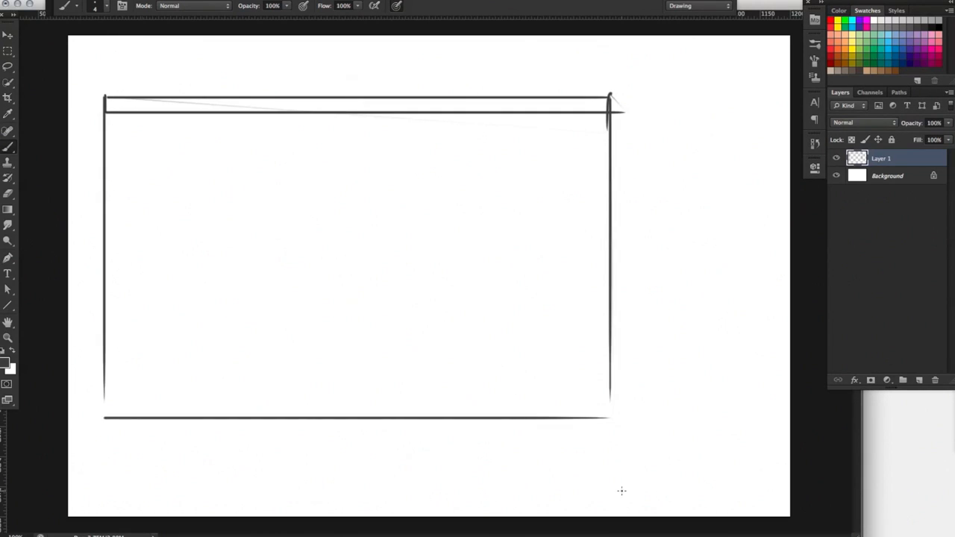
left_click_drag(112, 120, 137, 146)
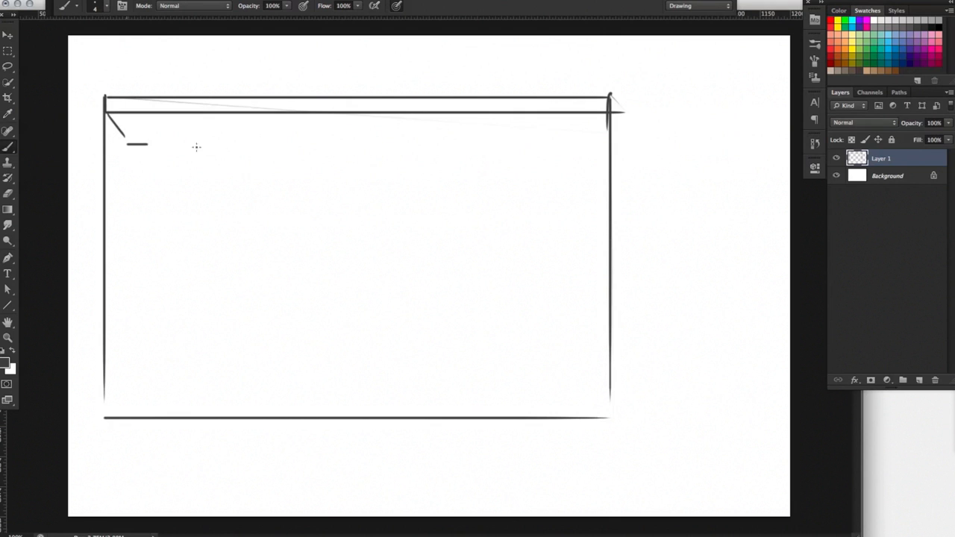
left_click_drag(138, 143, 581, 143)
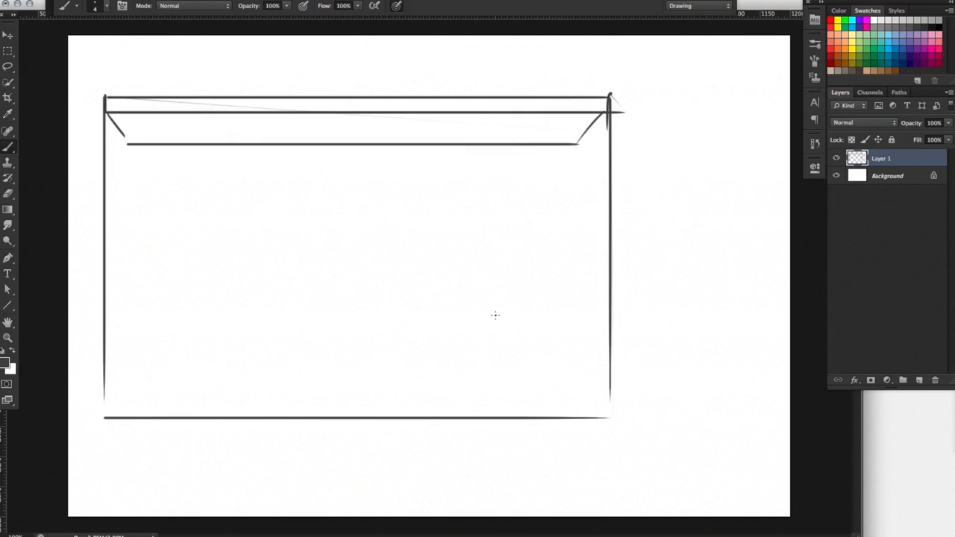
mouse_move(114, 411)
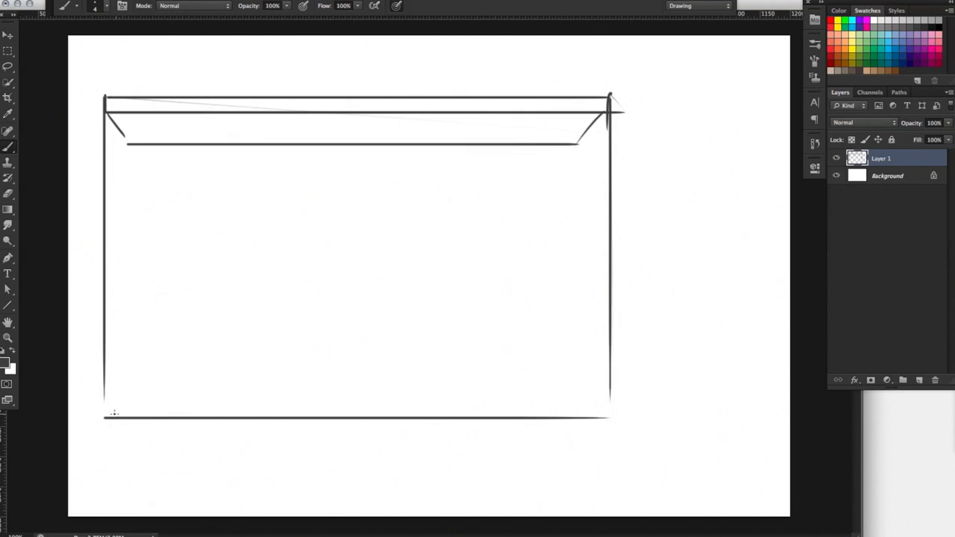
- Draw a wavy hill line along the bottom of the page, traced over twice
left_click_drag(112, 410, 545, 362)
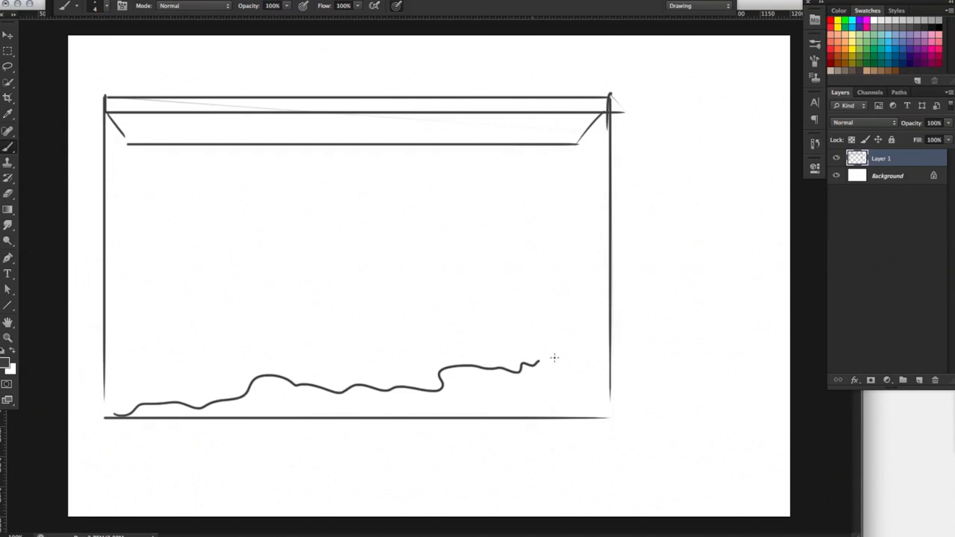
left_click_drag(534, 364, 609, 328)
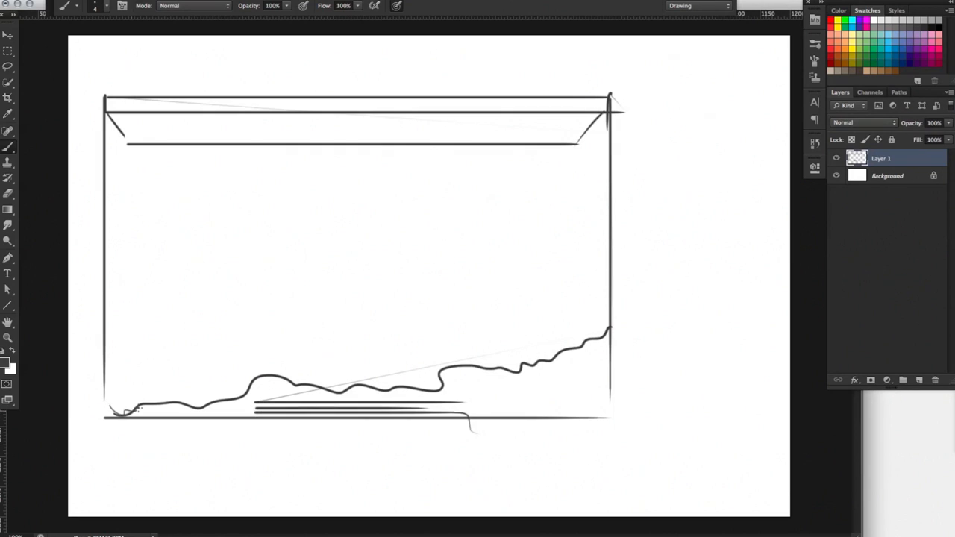
left_click_drag(119, 406, 355, 385)
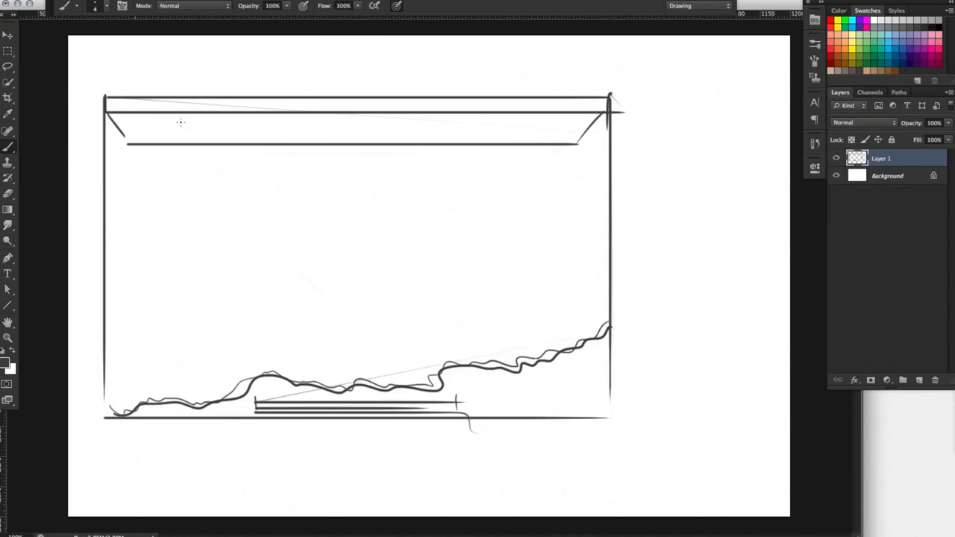
- Scribble four nav link labels across the header strip
left_click_drag(137, 119, 179, 131)
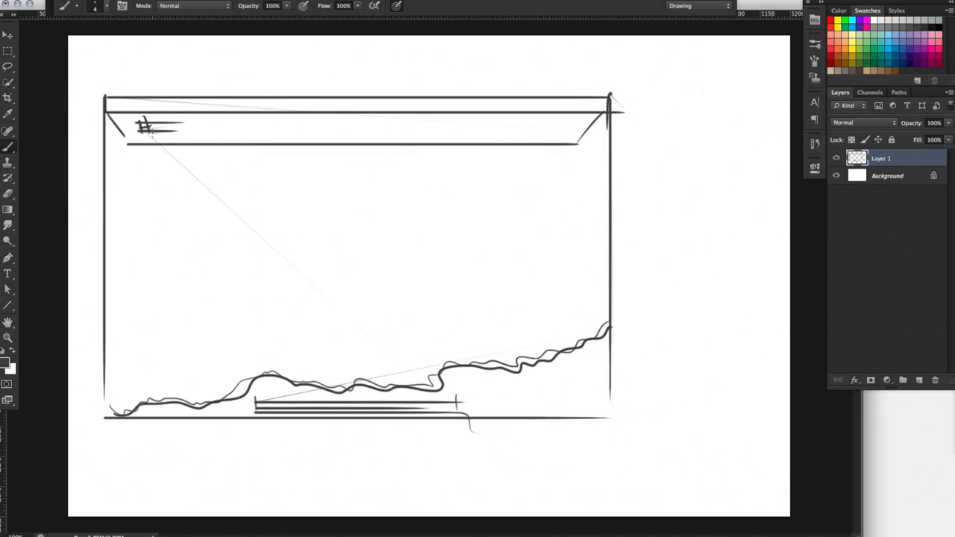
left_click_drag(142, 127, 179, 127)
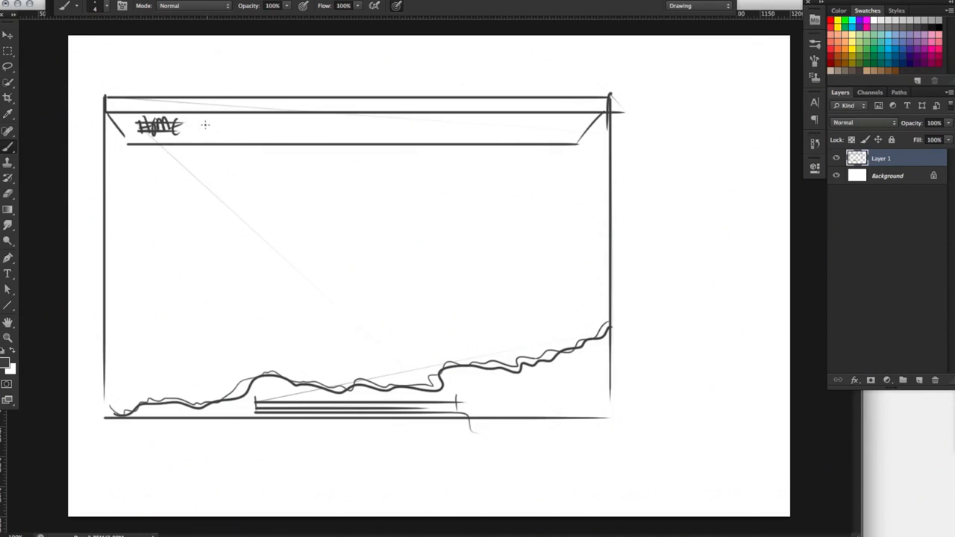
left_click_drag(202, 131, 247, 126)
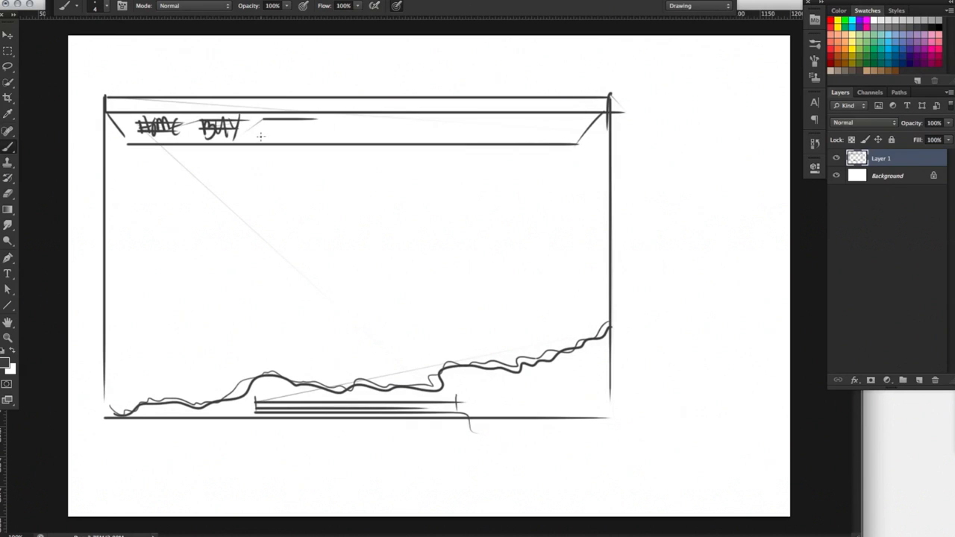
left_click_drag(266, 131, 310, 127)
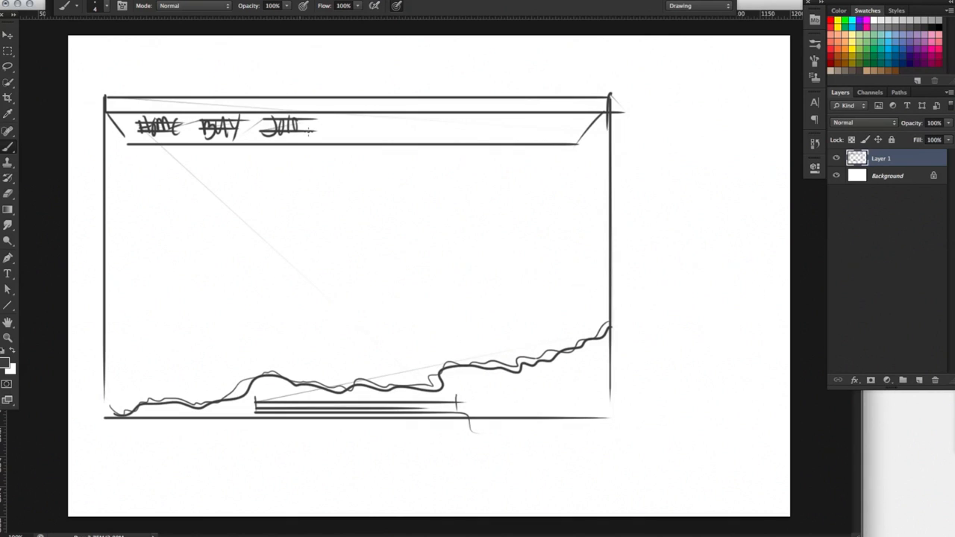
left_click_drag(336, 123, 366, 131)
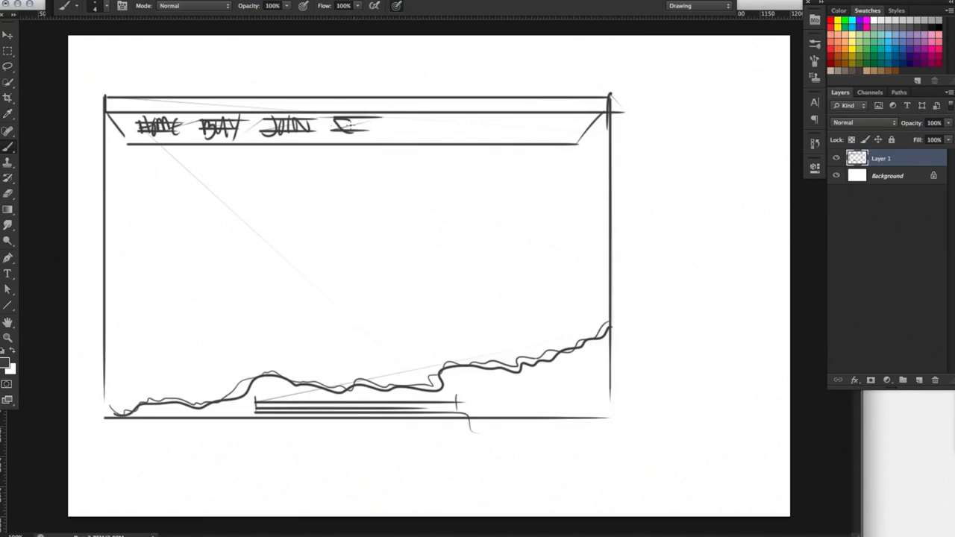
left_click_drag(341, 122, 366, 131)
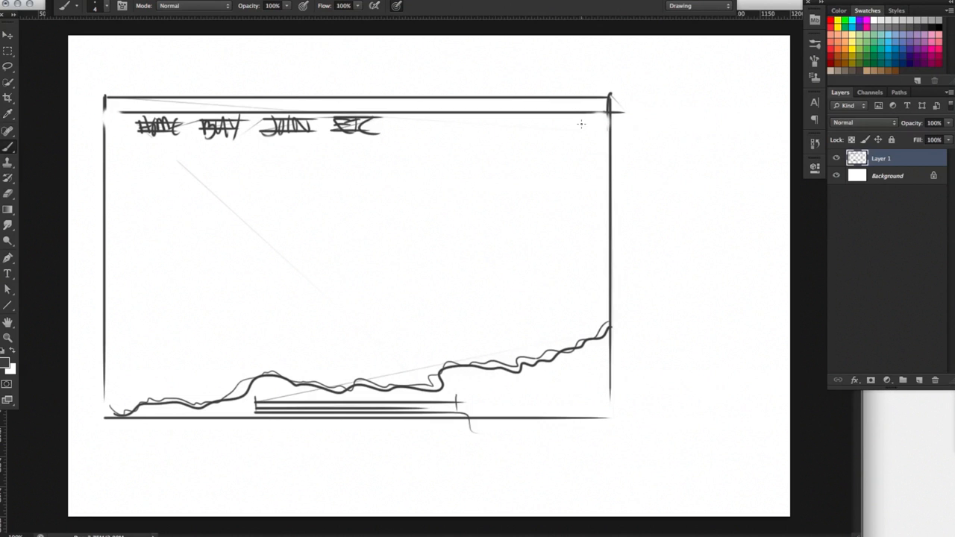
- Circle the nav labels in the header
left_click_drag(134, 112, 187, 142)
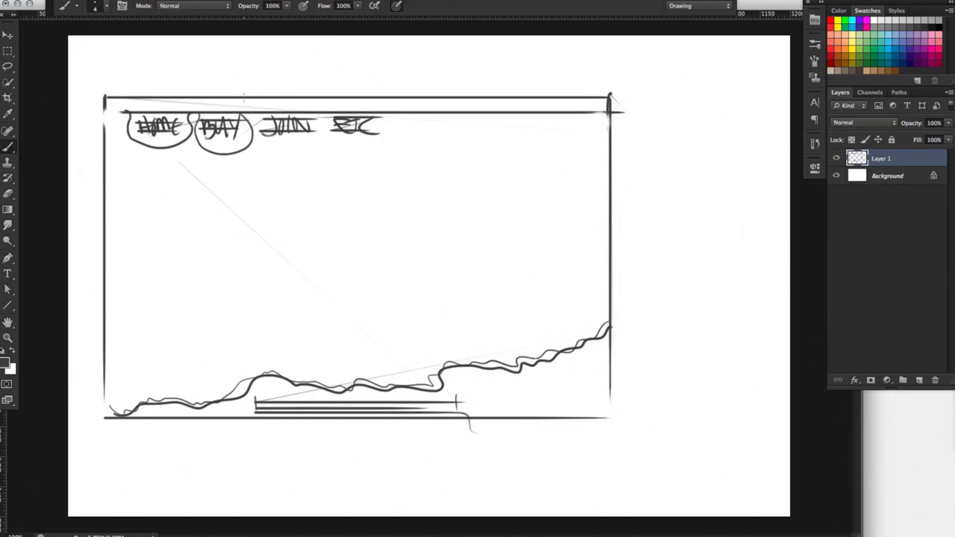
left_click_drag(256, 112, 373, 146)
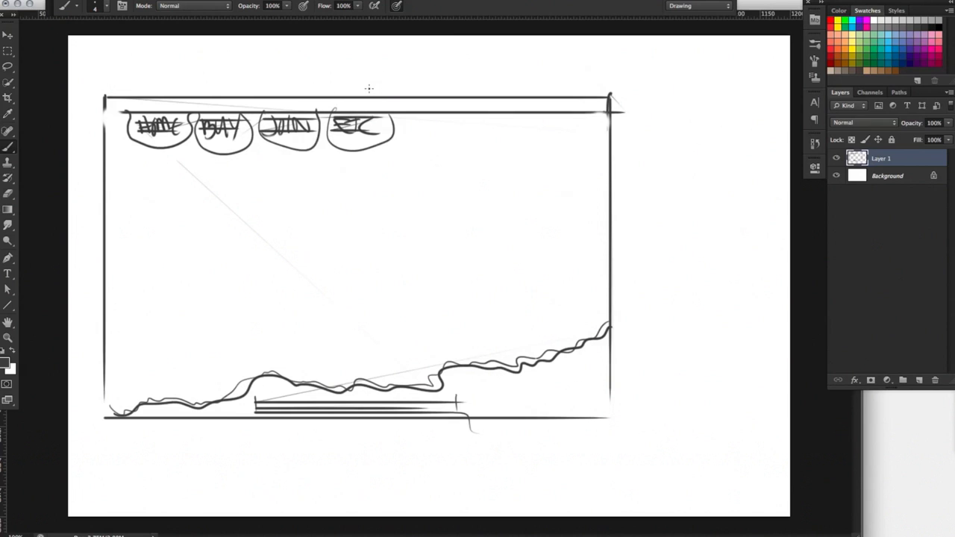
- Draw a banner band filled with ovals and finish the lined sidebar box on the left
left_click_drag(216, 165, 615, 162)
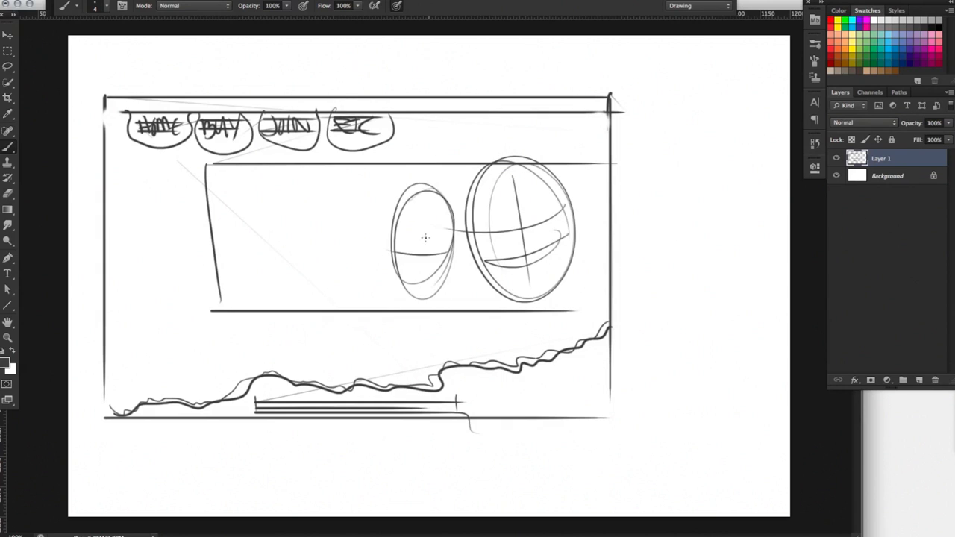
left_click_drag(284, 187, 331, 291)
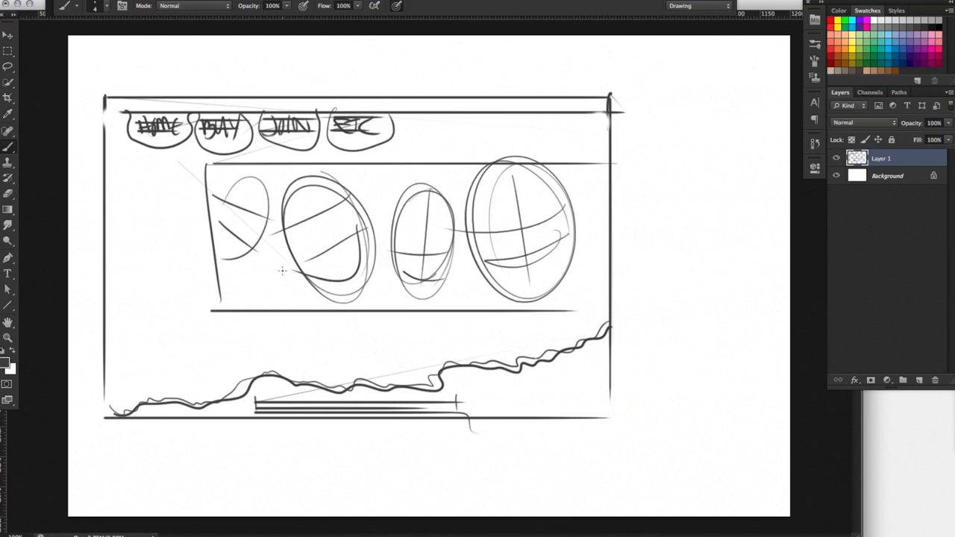
mouse_move(125, 194)
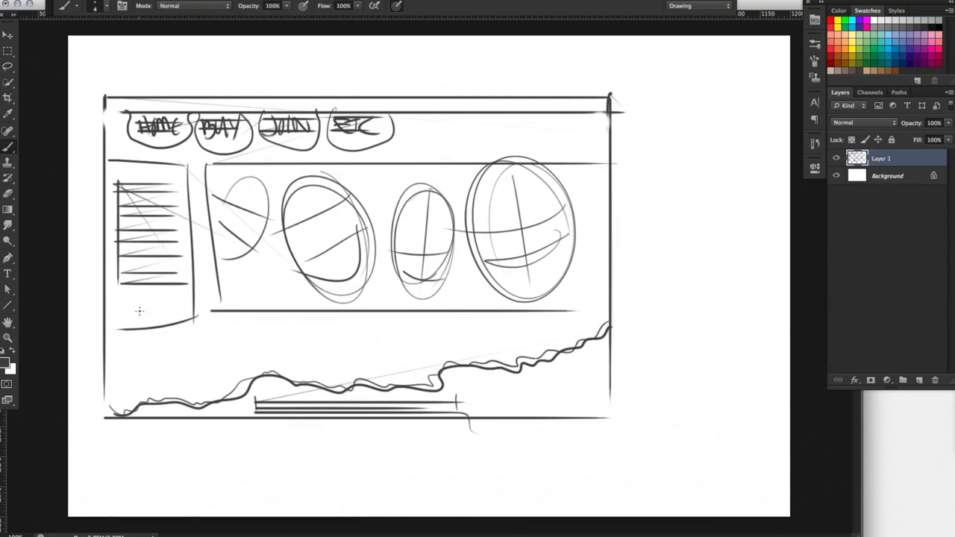
left_click_drag(123, 305, 171, 305)
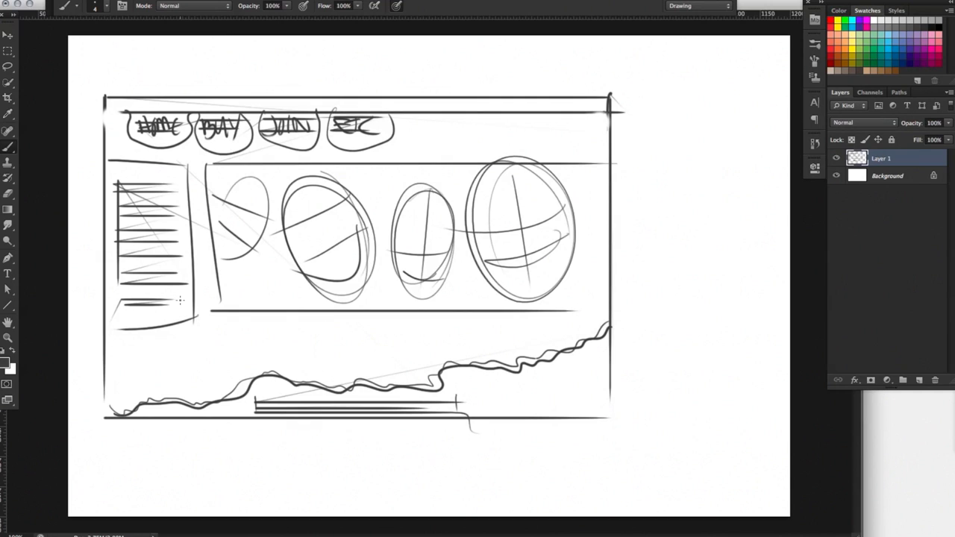